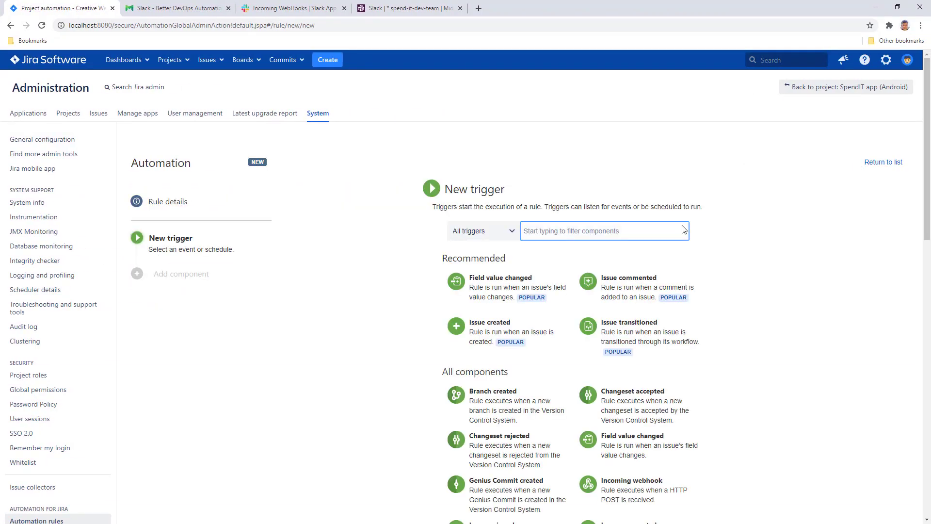
left_click(481, 231)
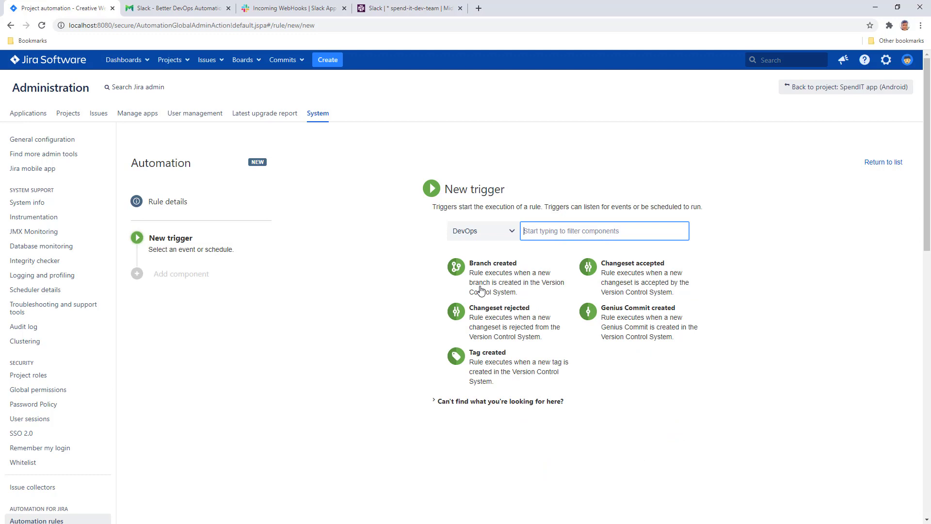
left_click(637, 307)
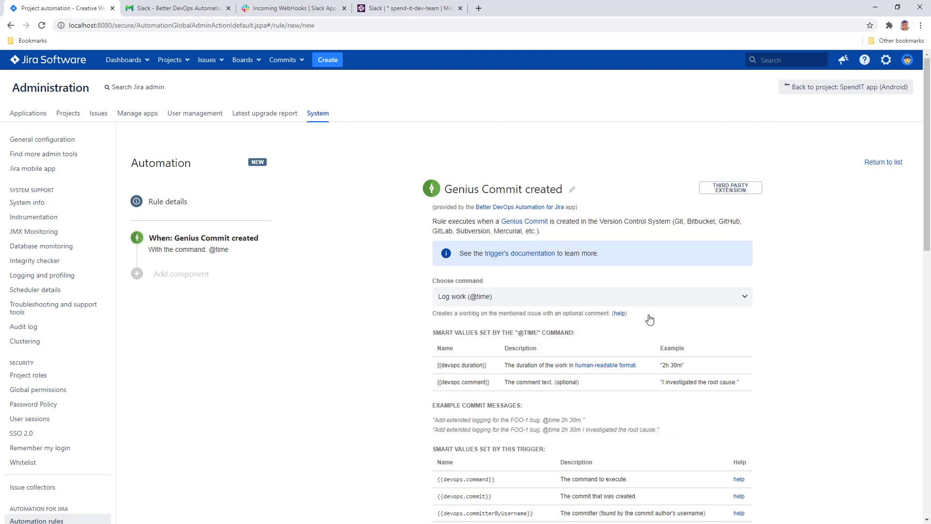
scroll("down", 3)
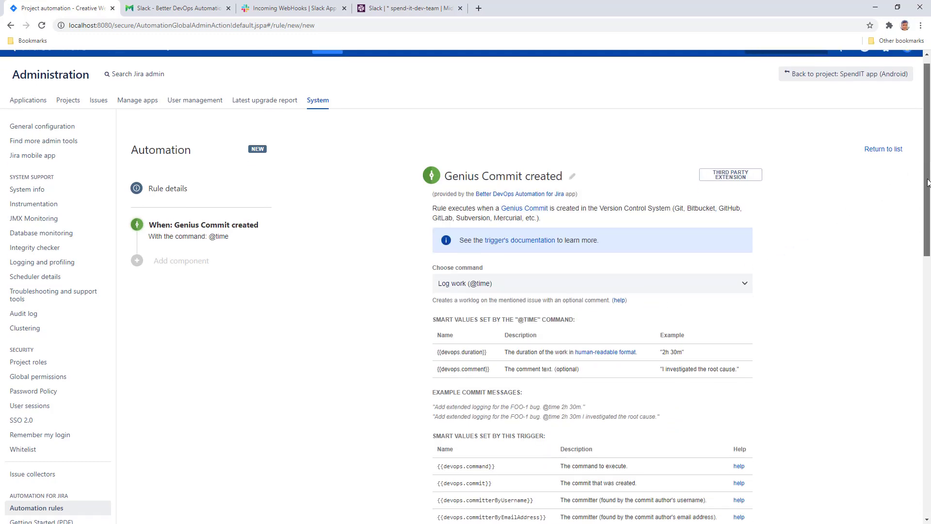
scroll("down", 3)
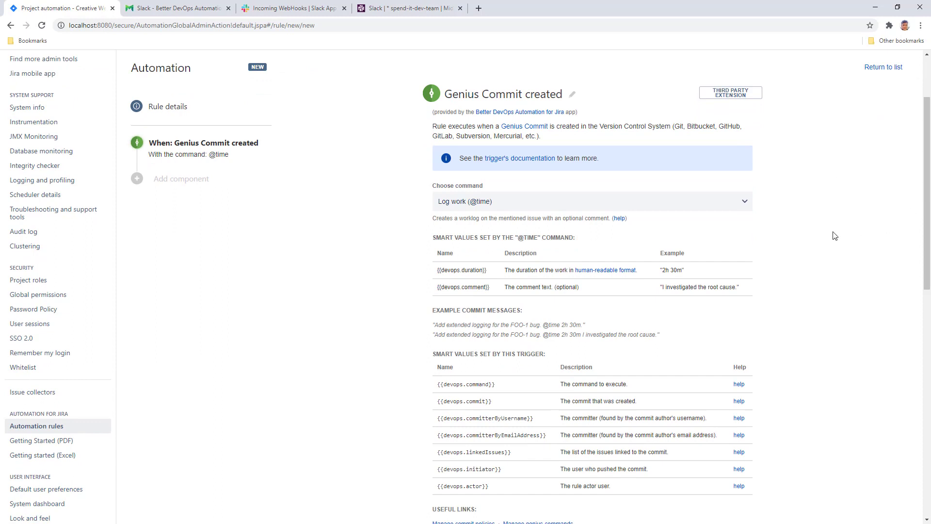
left_click(591, 201)
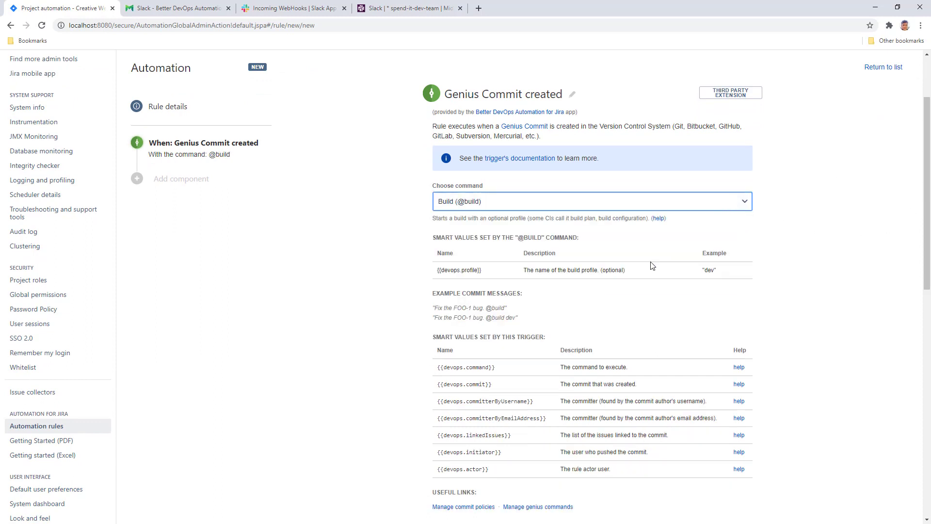
scroll("down", 3)
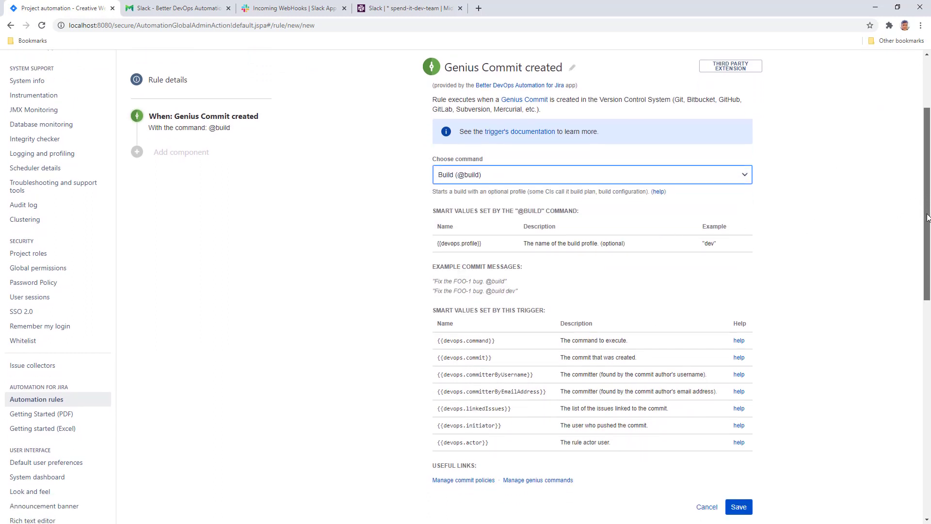
scroll("down", 3)
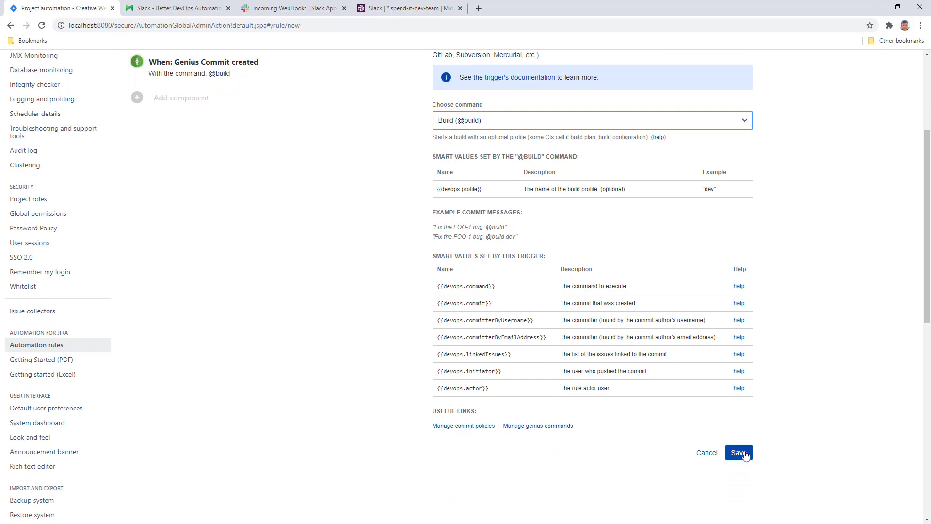
left_click(739, 452)
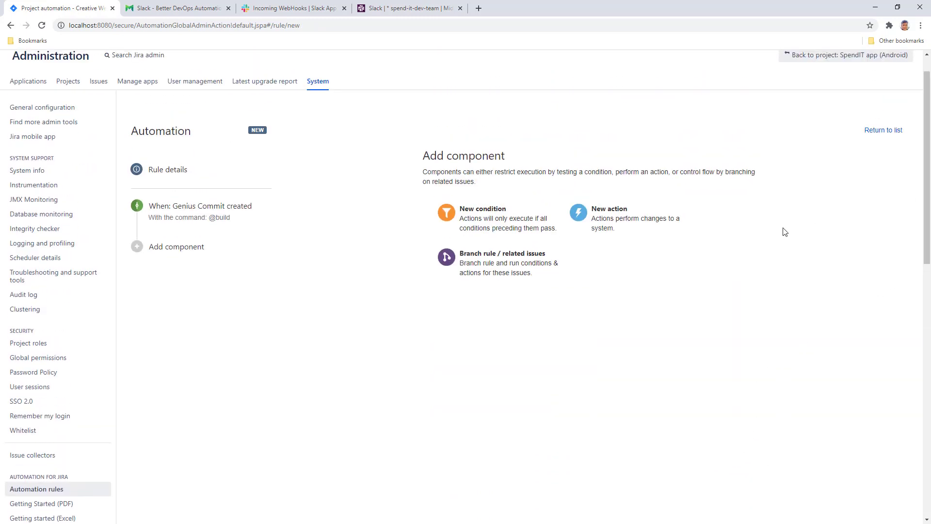
left_click(608, 208)
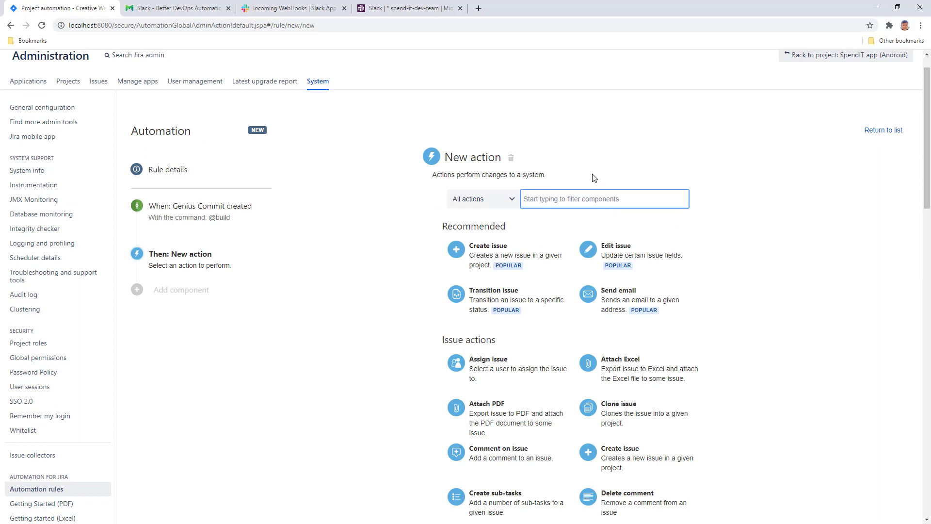
type("se")
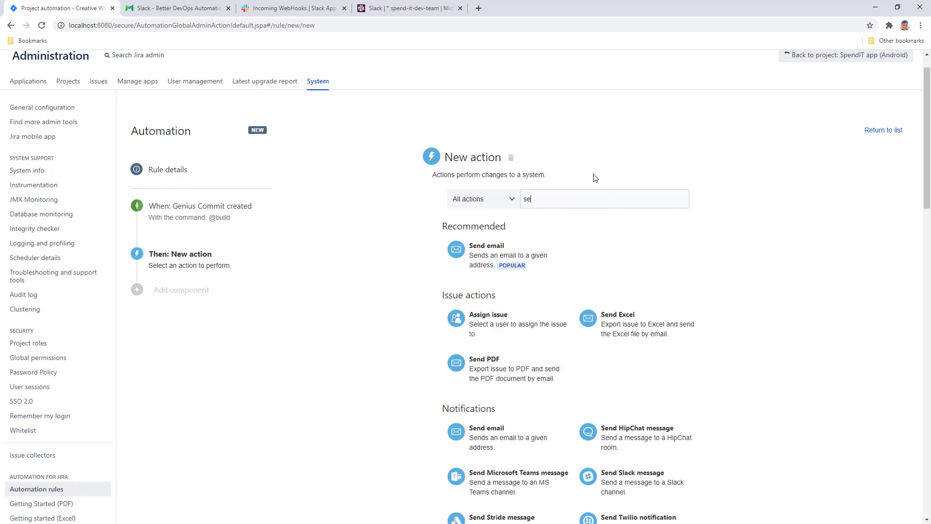
type("nd web")
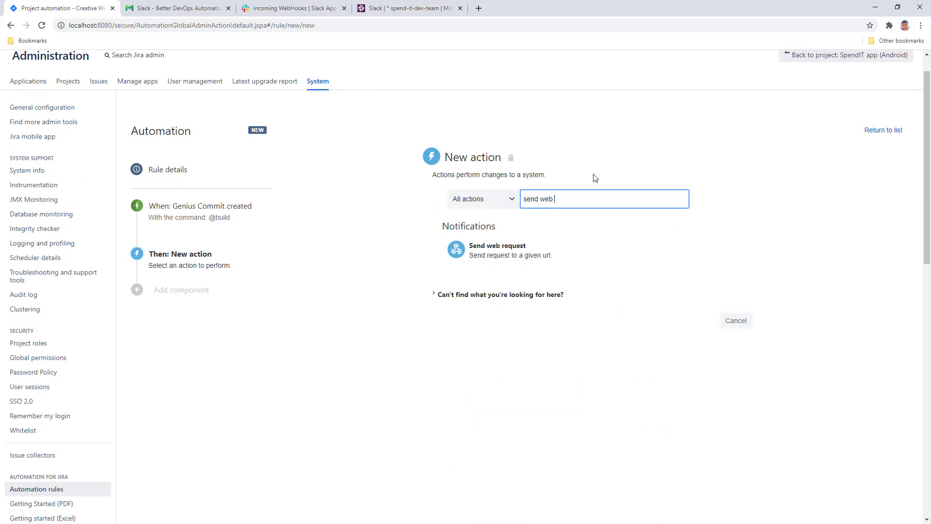
left_click(497, 249)
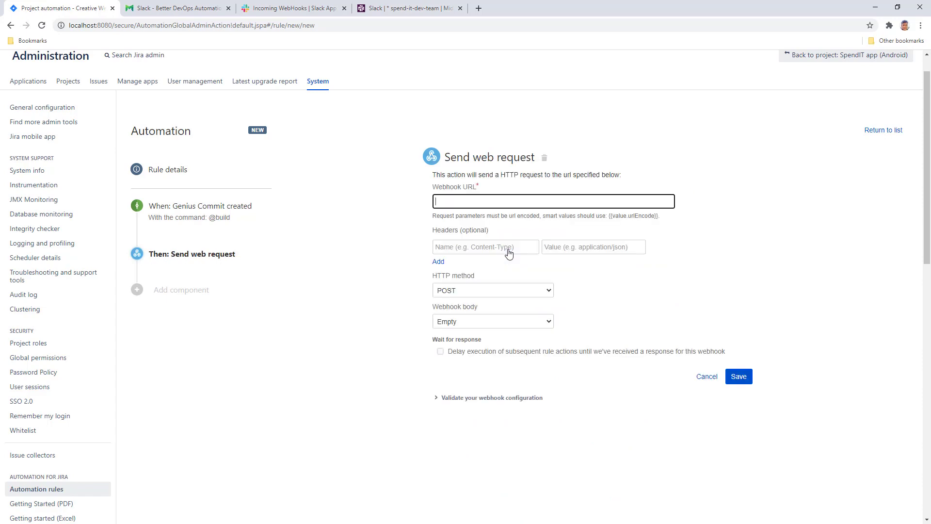
Open the Bamboo page under Continuous integration in the Midori docs and scroll to Configuration
left_click(175, 8)
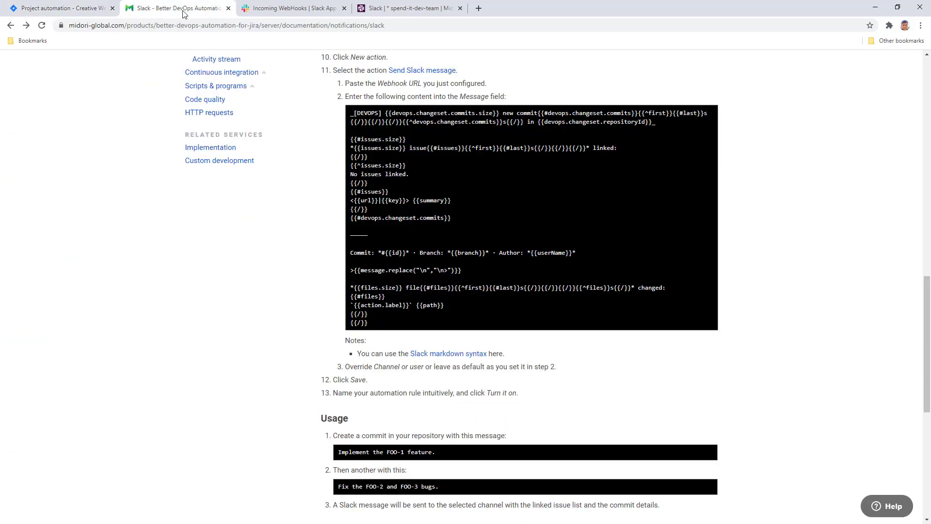
left_click(222, 72)
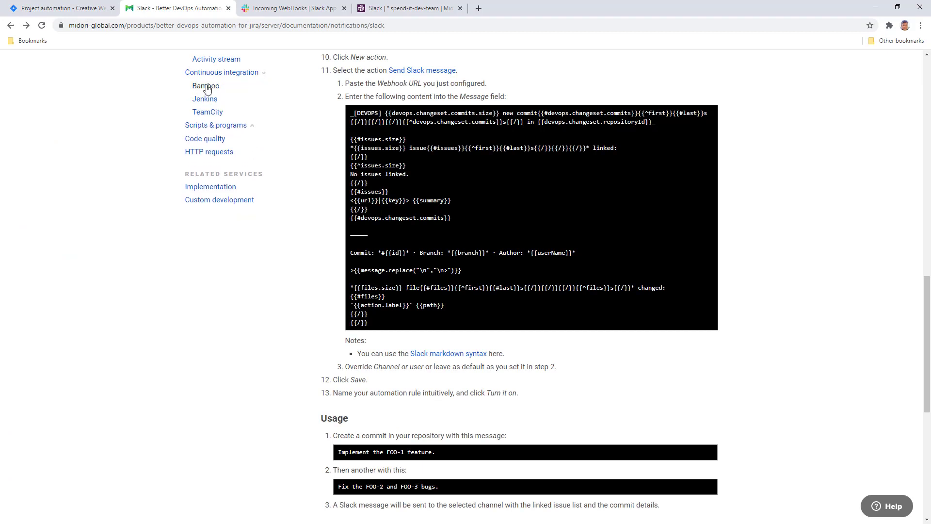
left_click(205, 85)
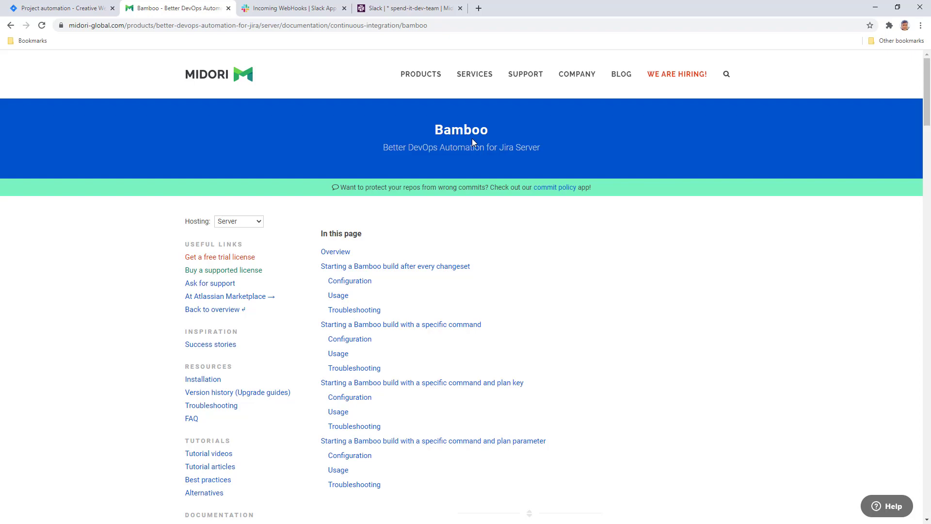
scroll("down", 3)
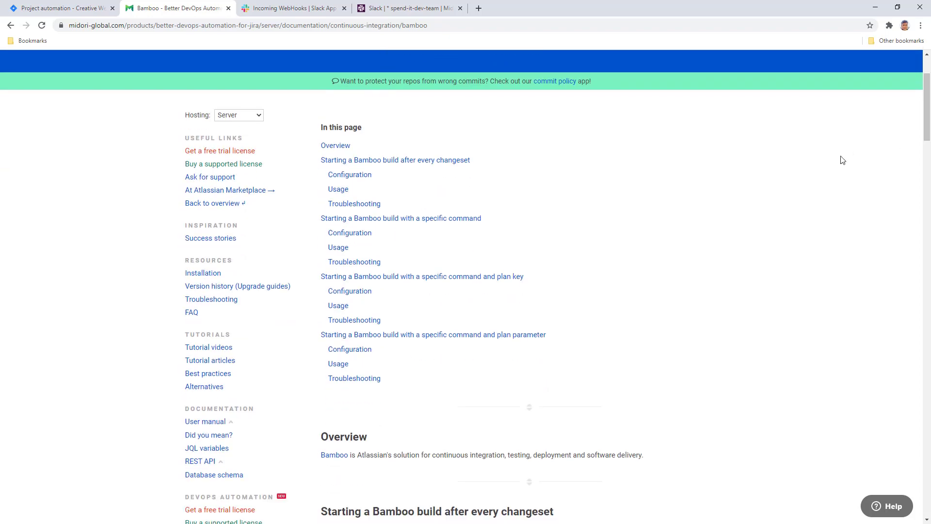
scroll("down", 3)
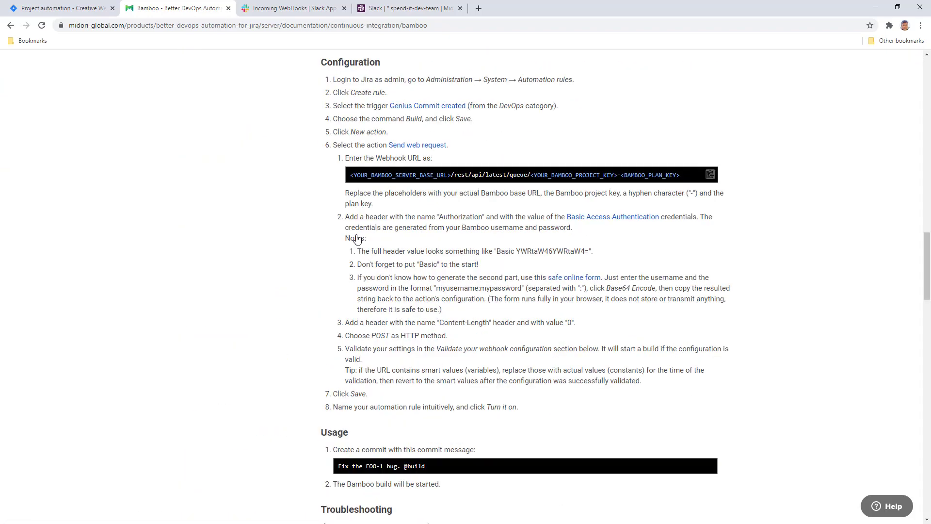
scroll("down", 3)
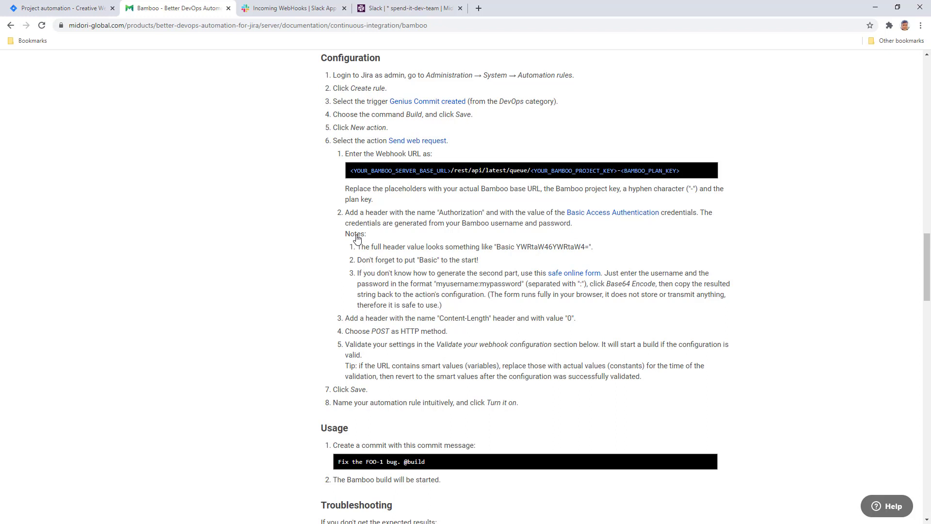
mouse_move(391, 149)
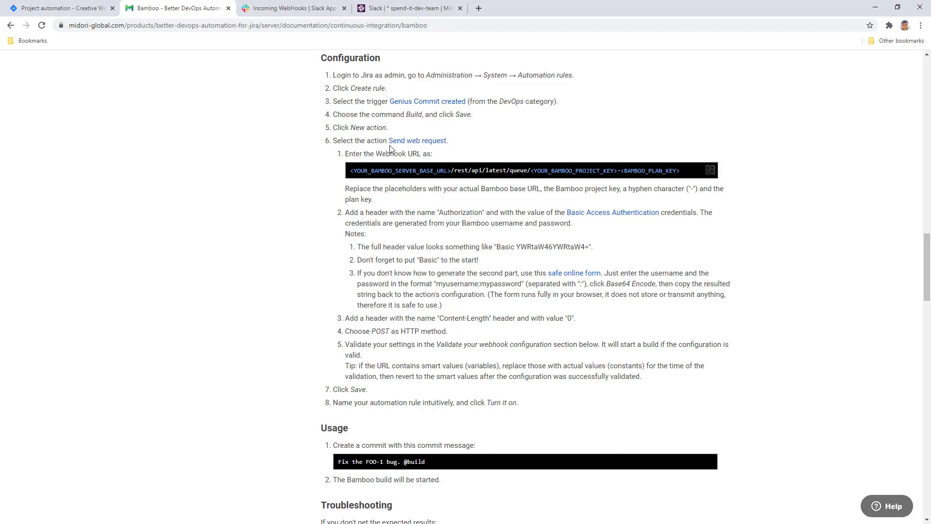
mouse_move(417, 140)
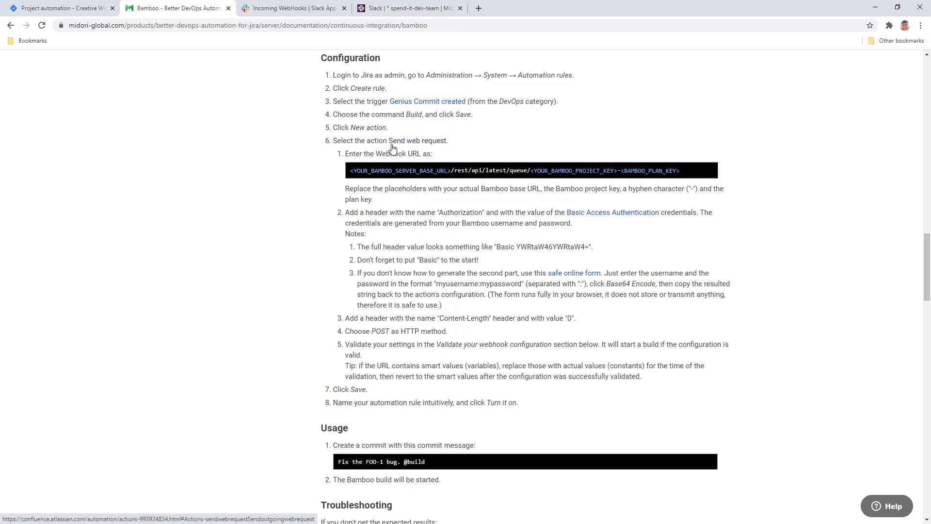
mouse_move(626, 163)
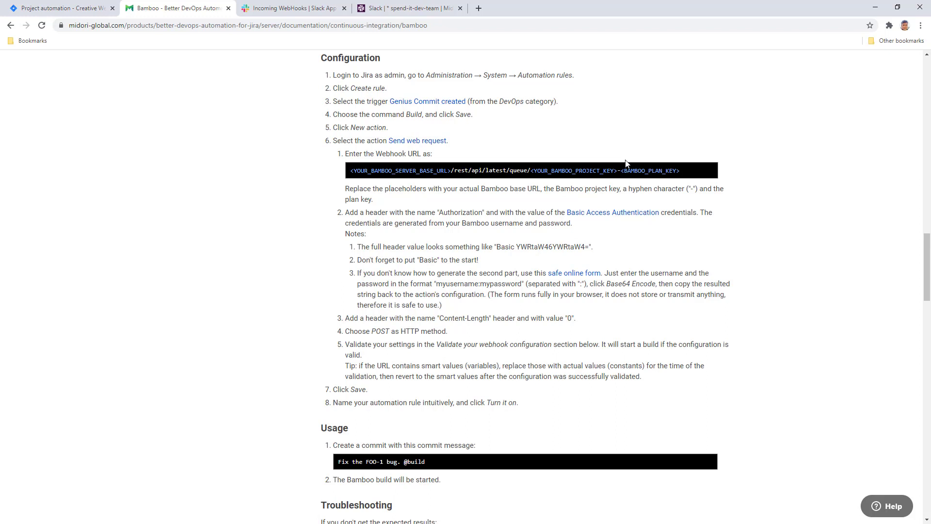
mouse_move(711, 171)
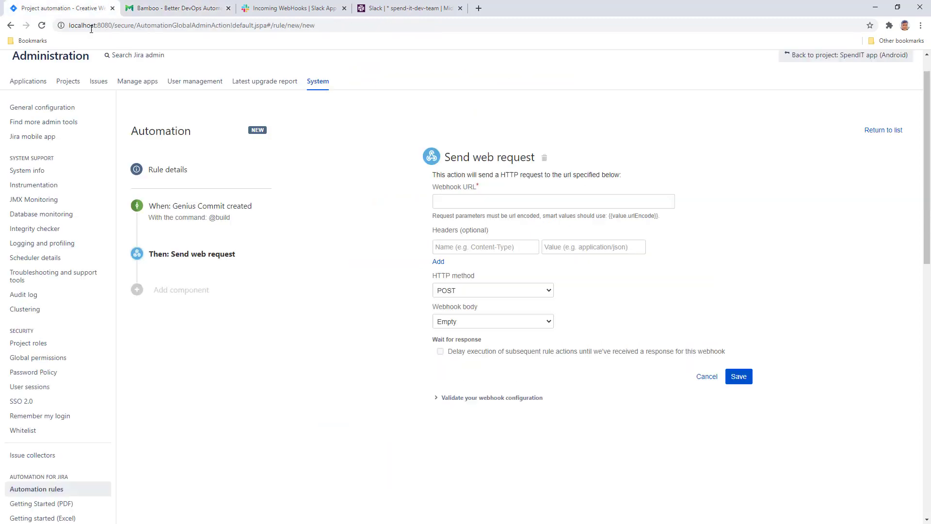
Paste the documented Bamboo queue URL template into the Webhook URL field
right_click(553, 201)
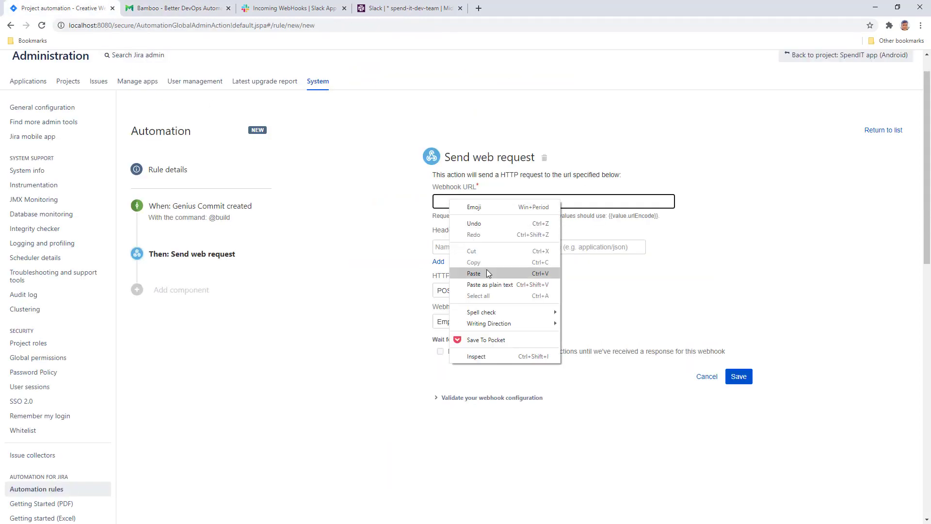
left_click(474, 273)
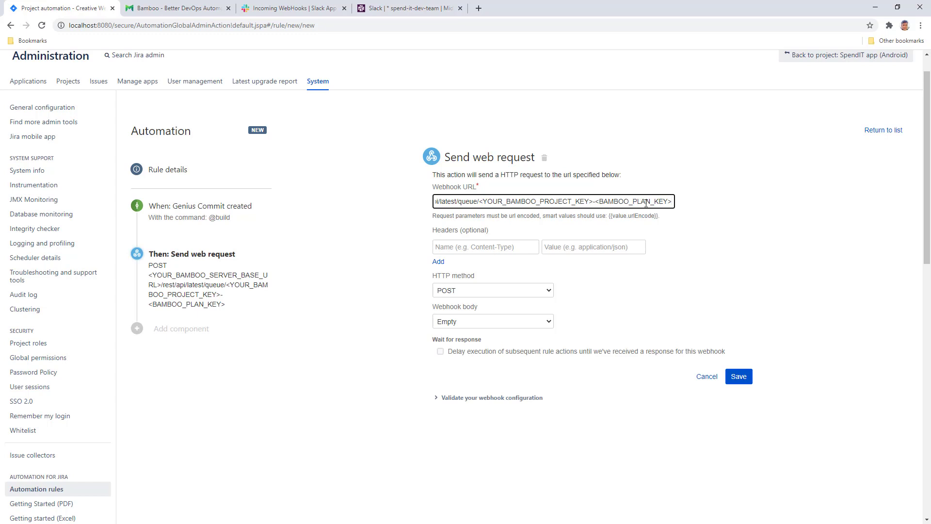
mouse_move(478, 19)
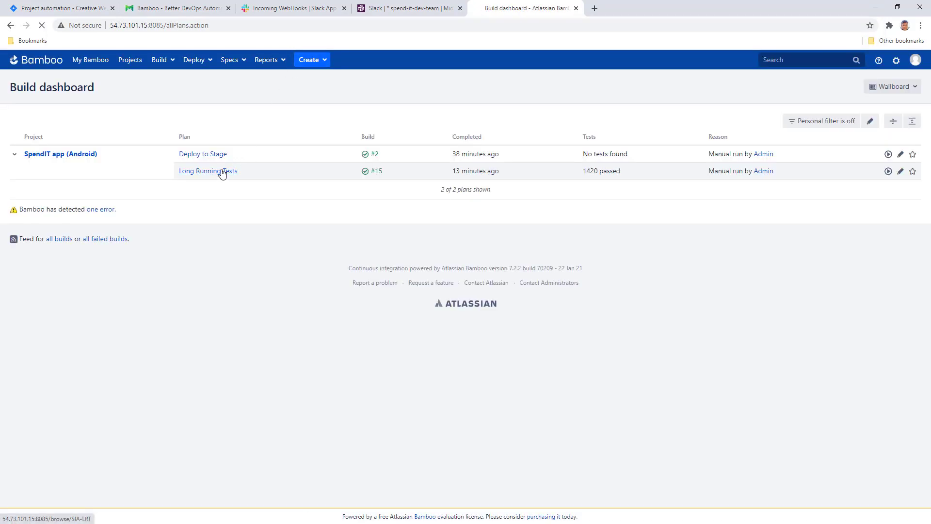
Open the Long Running Tests plan and copy the Bamboo server address from its URL
left_click(208, 171)
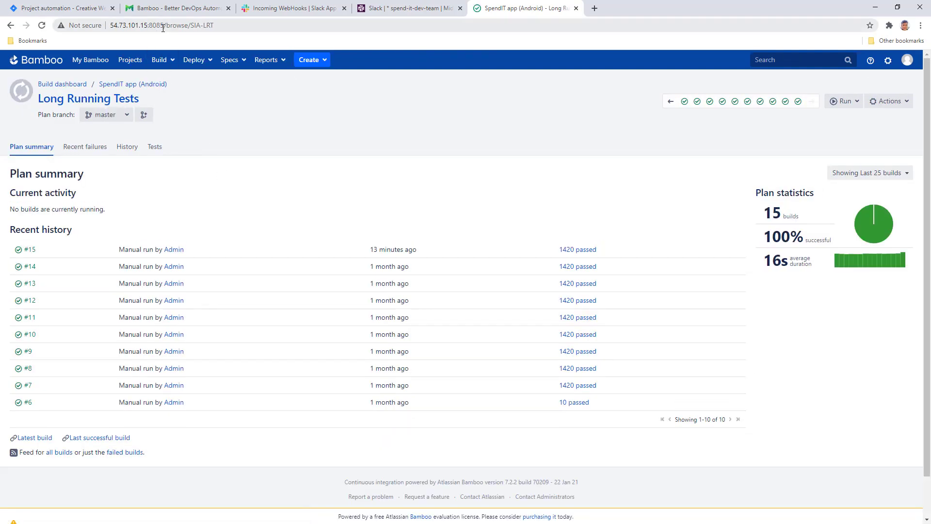
left_click(162, 24)
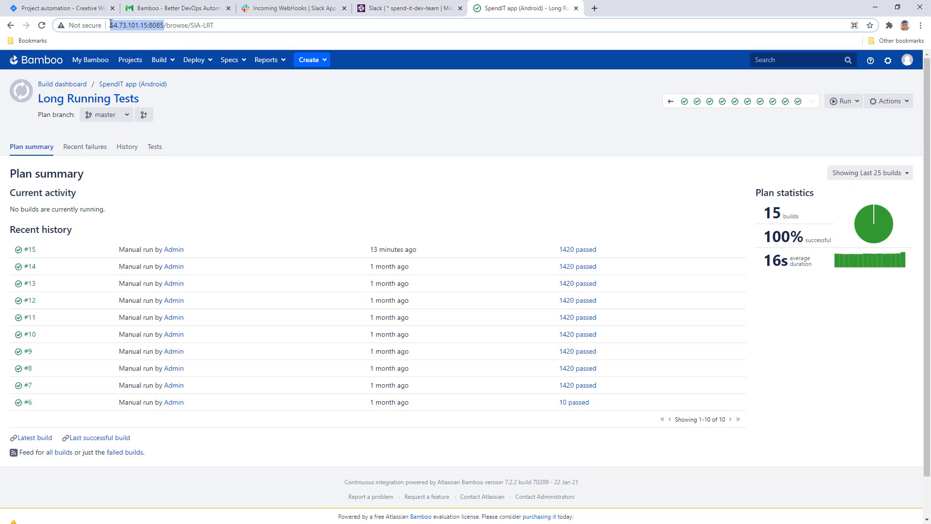
right_click(137, 25)
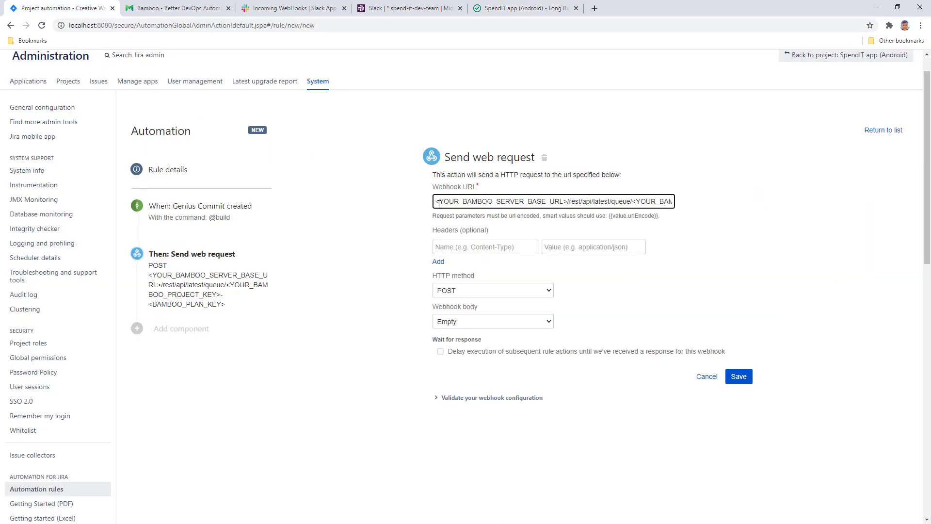
double_click(502, 202)
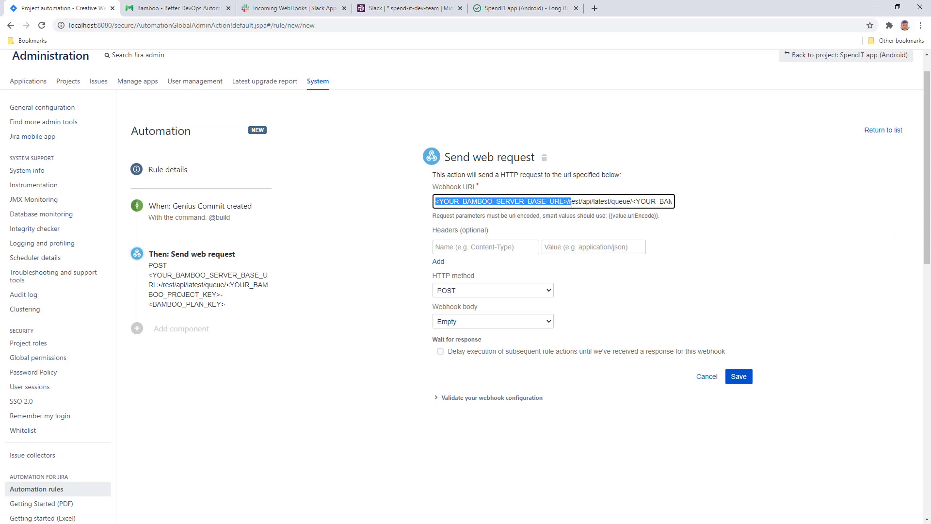
type("http://54.73.101.15:8085/rest/api/latest/queue/<YOUR_BAMBOO_PROJECT_KEY>-<BAMBOO_PLAN_KEY>")
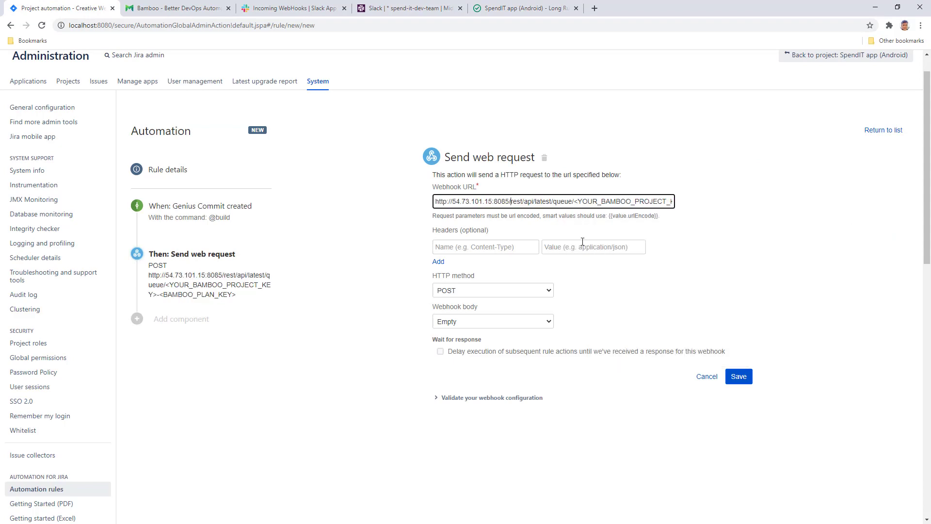
mouse_move(516, 53)
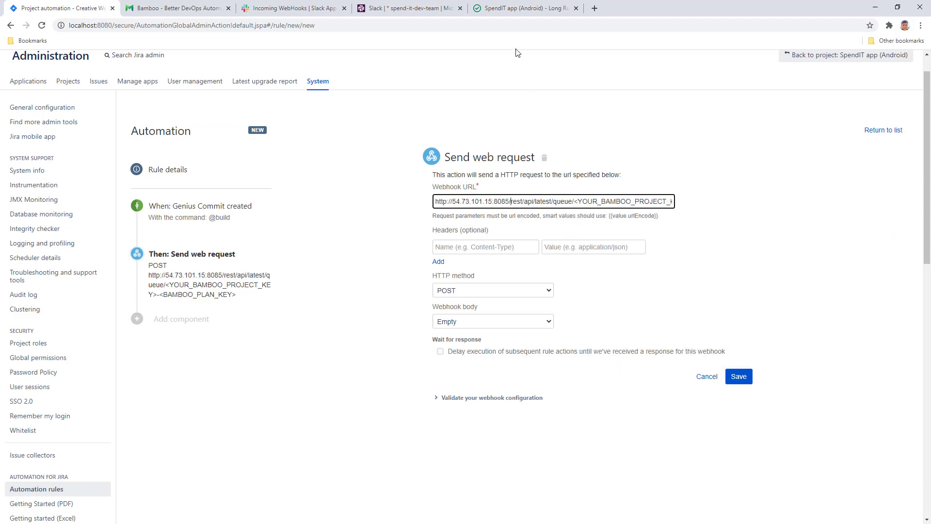
left_click(525, 8)
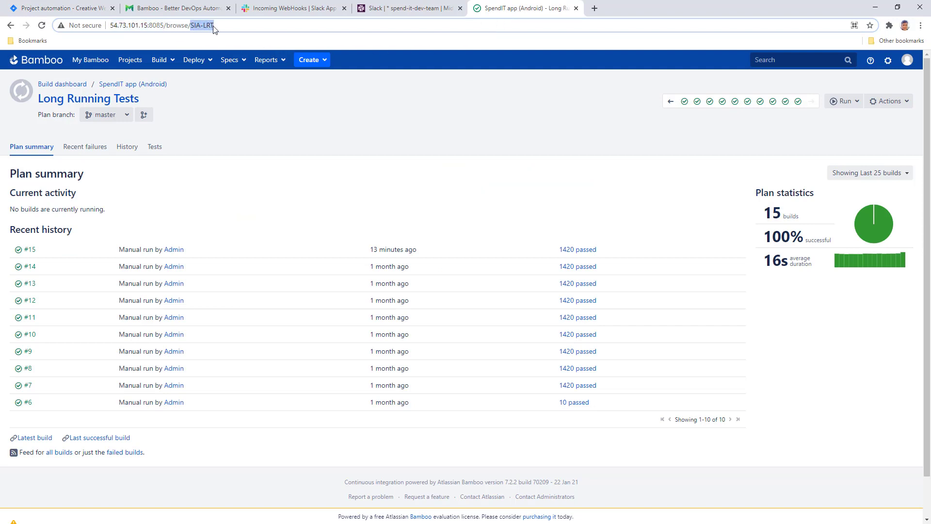
mouse_move(227, 77)
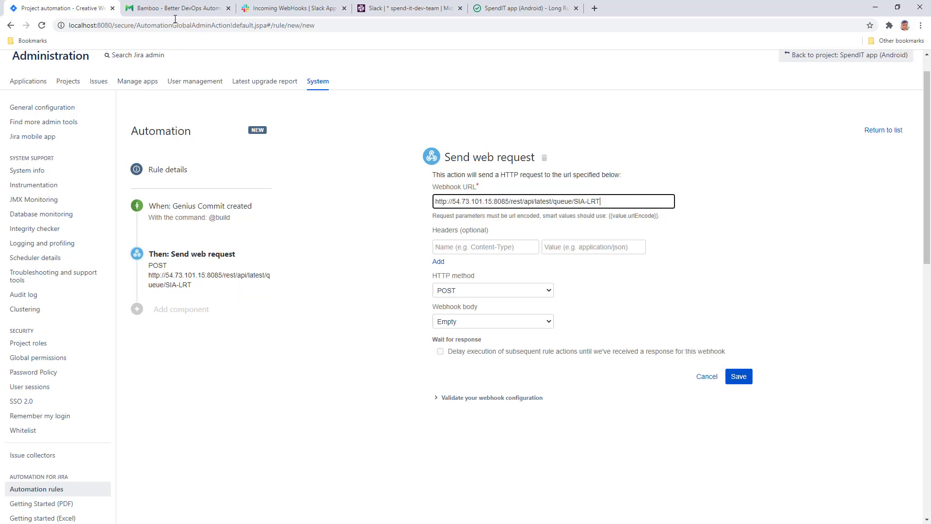
Return to the Bamboo integration documentation page
left_click(175, 8)
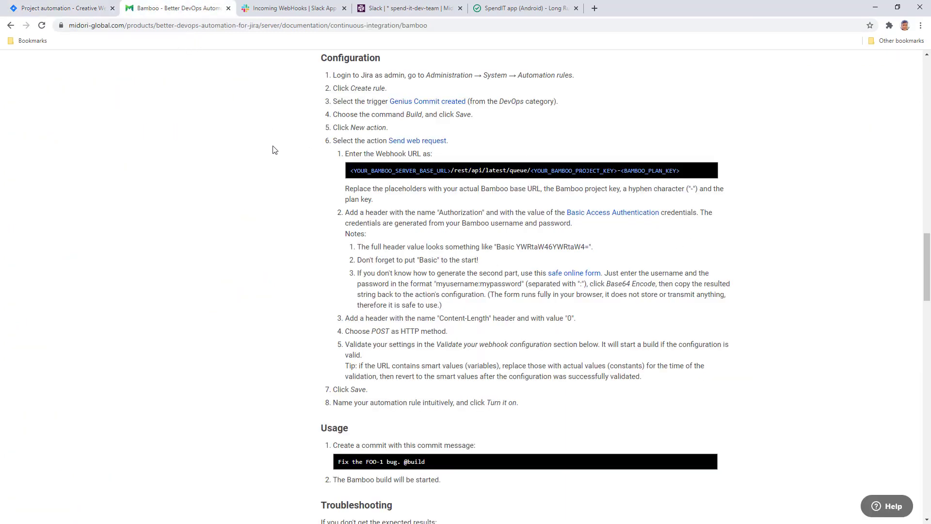
mouse_move(389, 211)
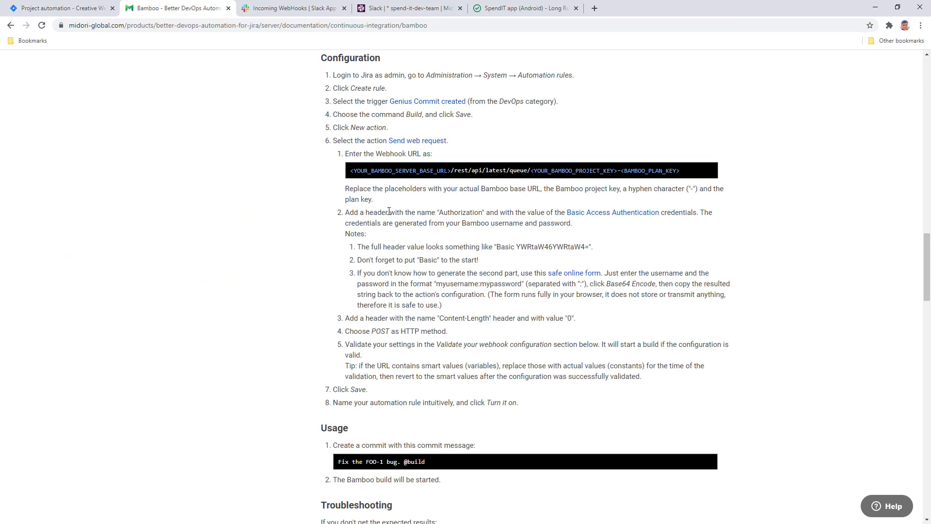
mouse_move(444, 213)
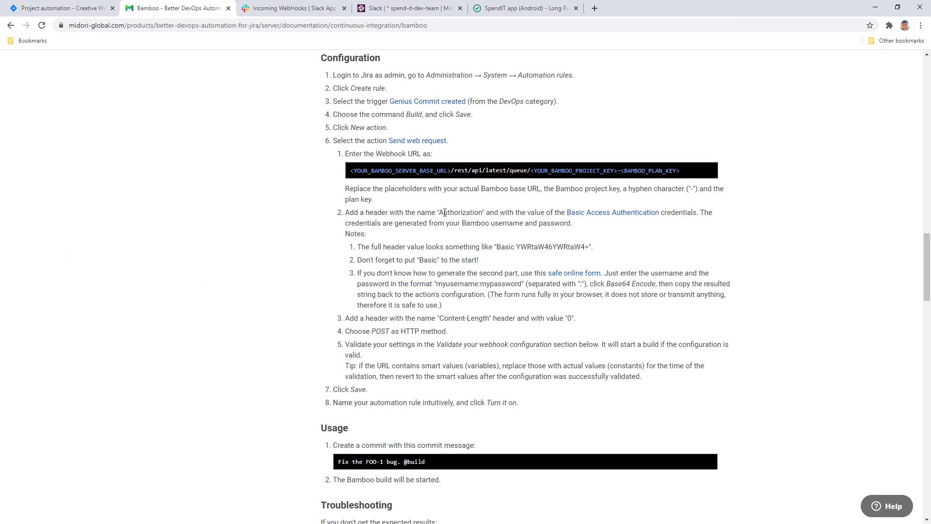
right_click(460, 212)
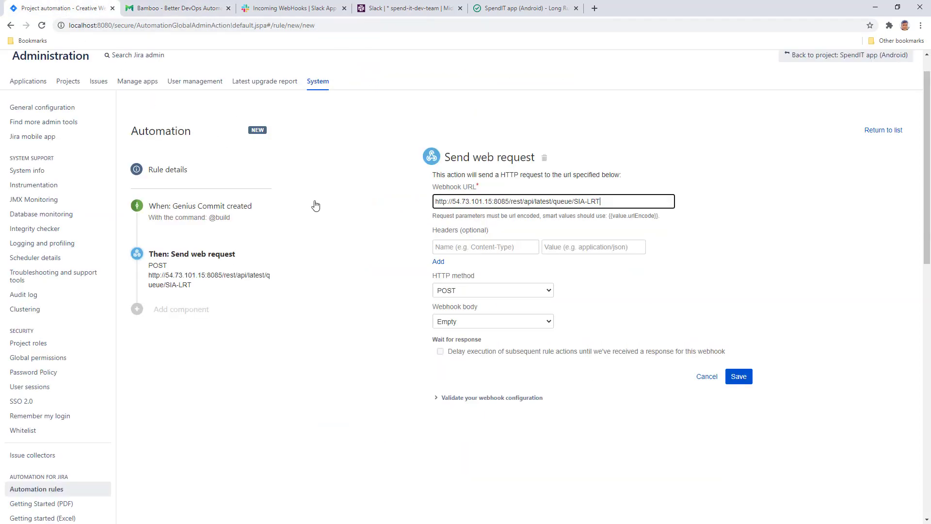
type("Authorization")
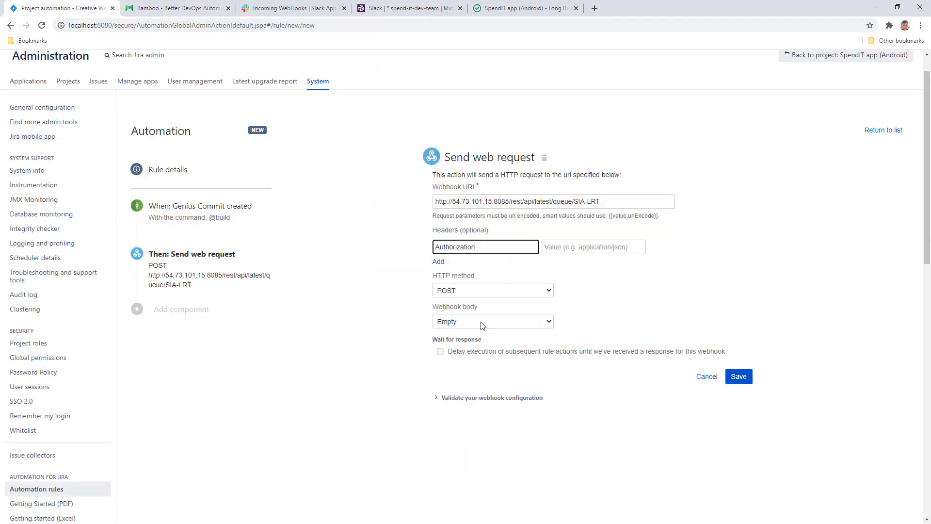
left_click(177, 7)
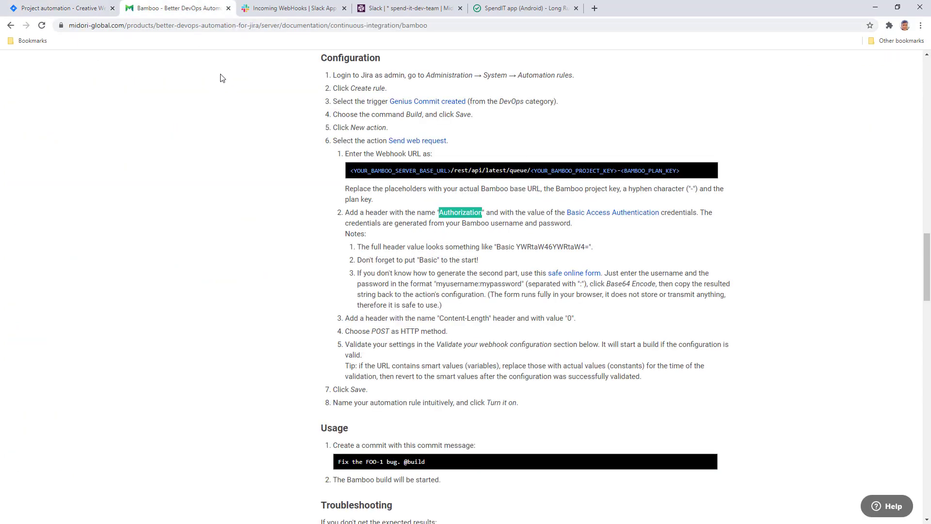
mouse_move(467, 226)
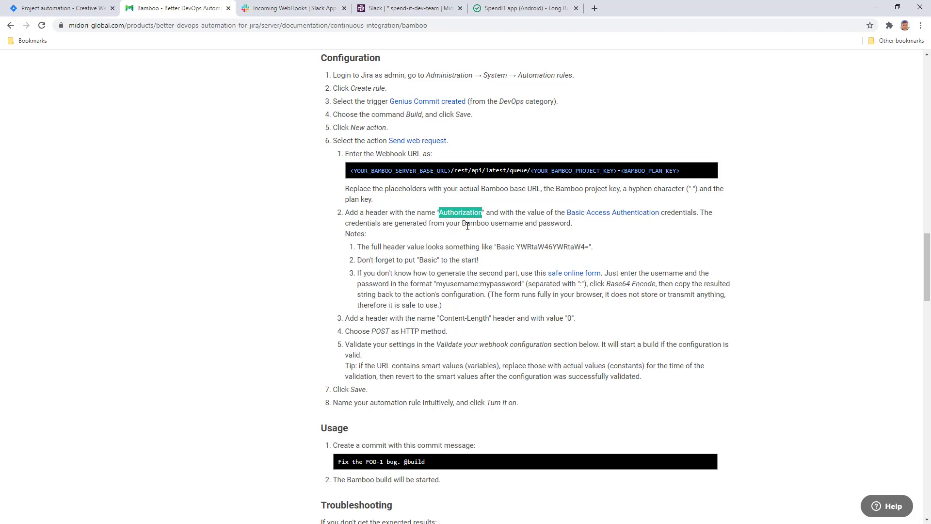
double_click(502, 246)
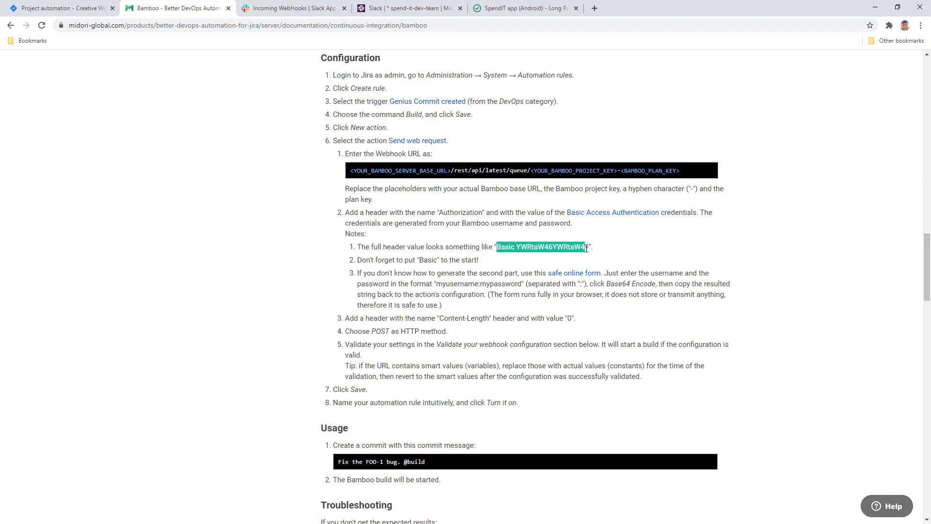
right_click(587, 246)
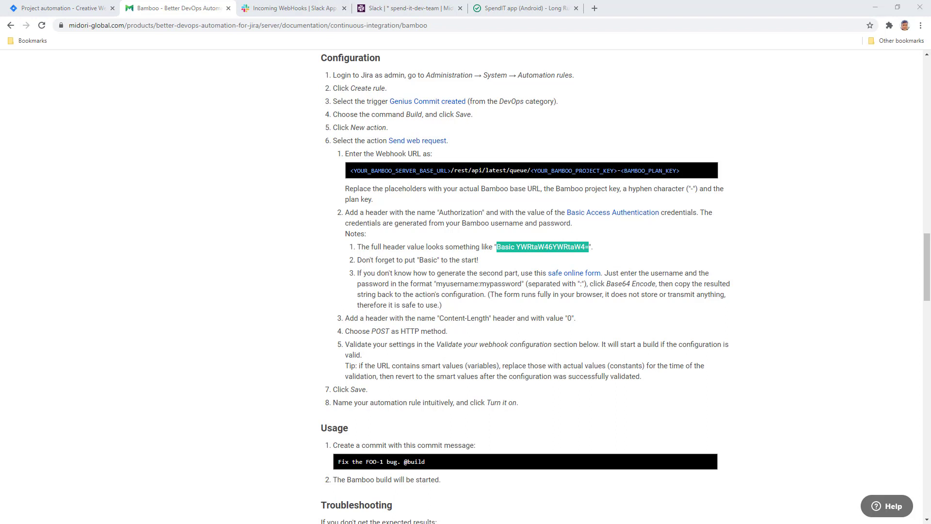
mouse_move(573, 272)
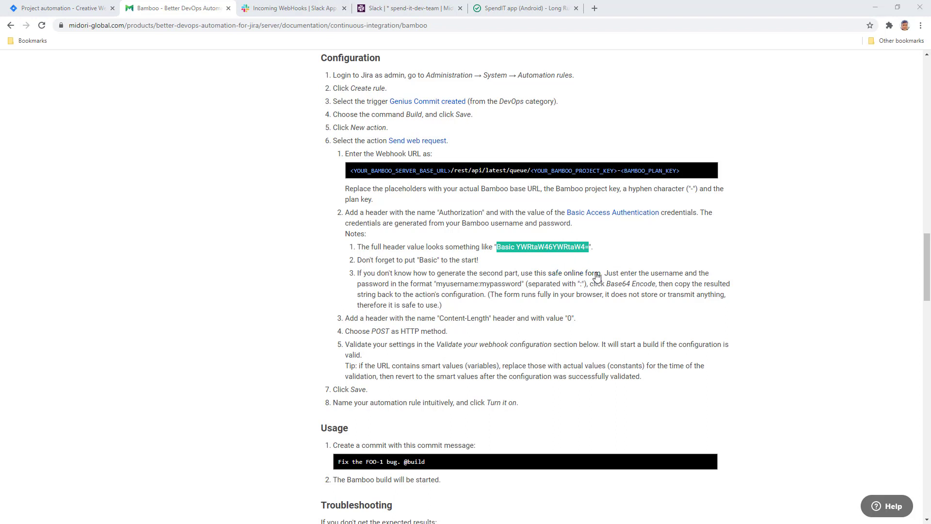
mouse_move(574, 273)
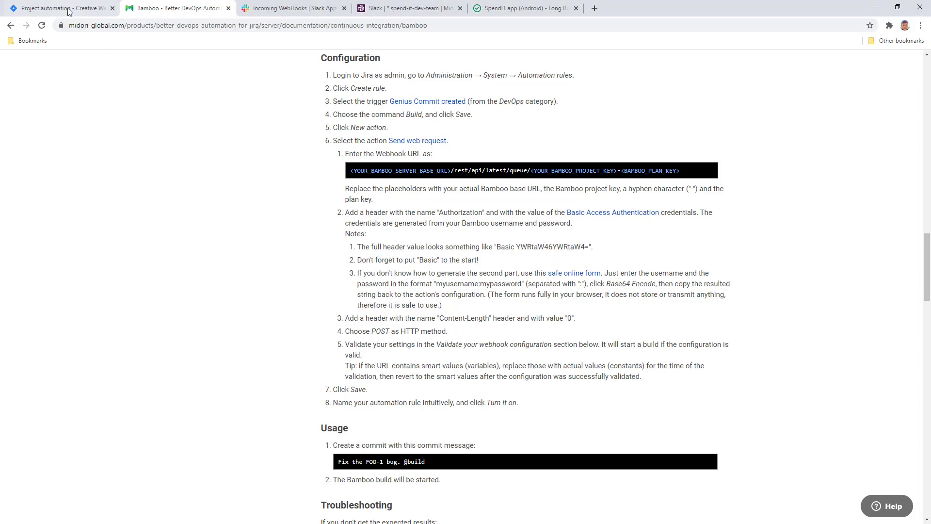
right_click(592, 246)
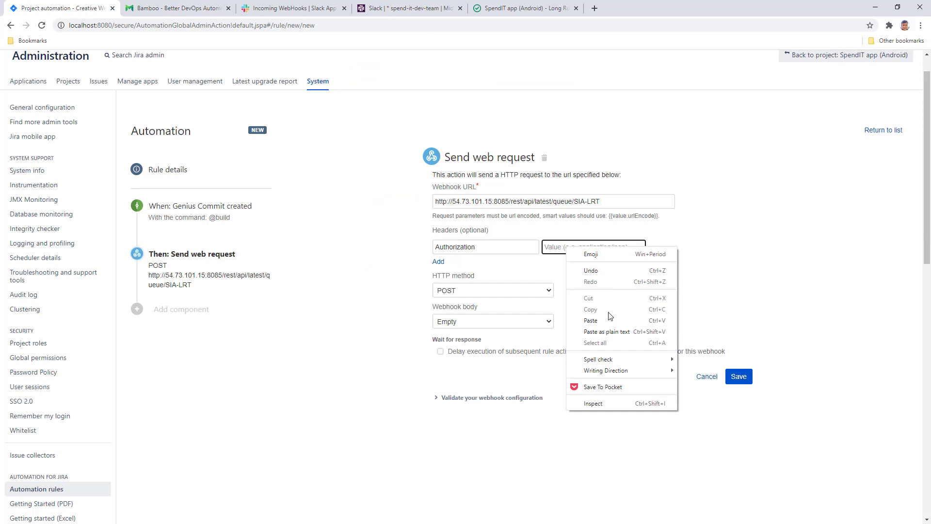
left_click(590, 321)
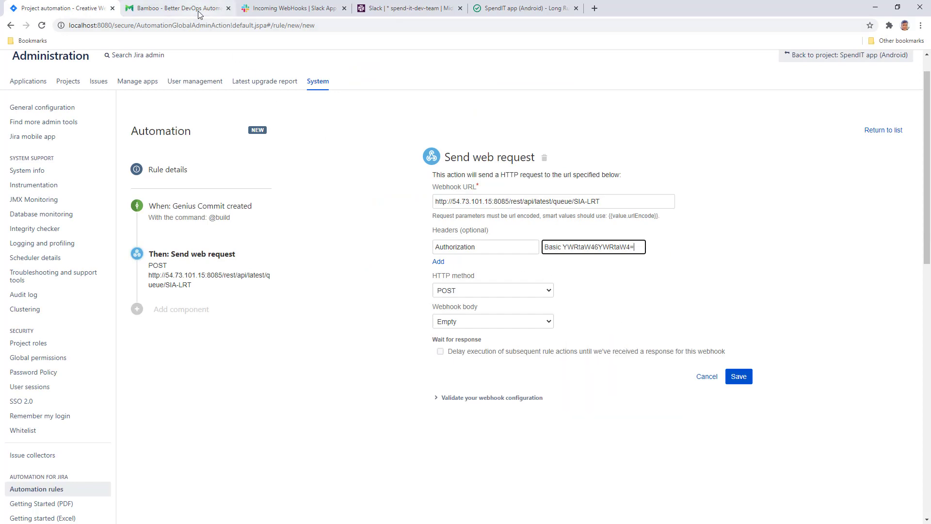
left_click(175, 8)
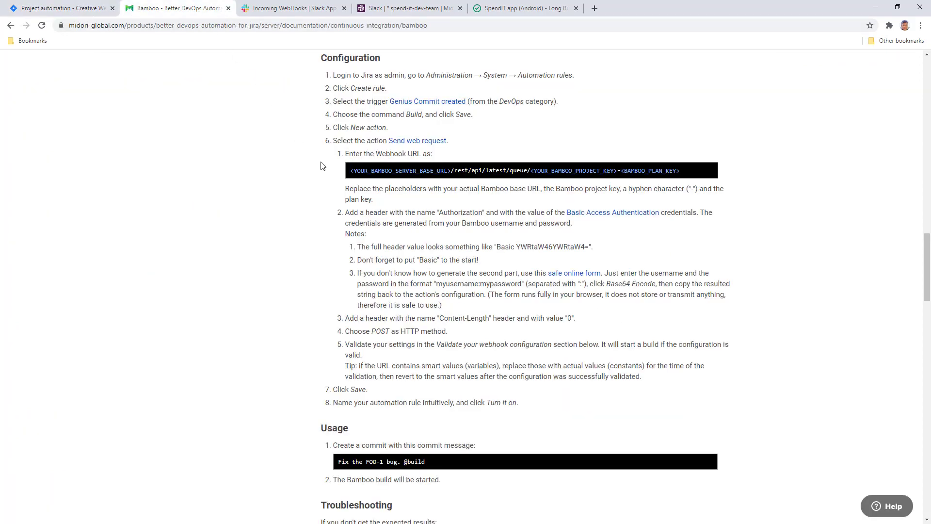
mouse_move(441, 248)
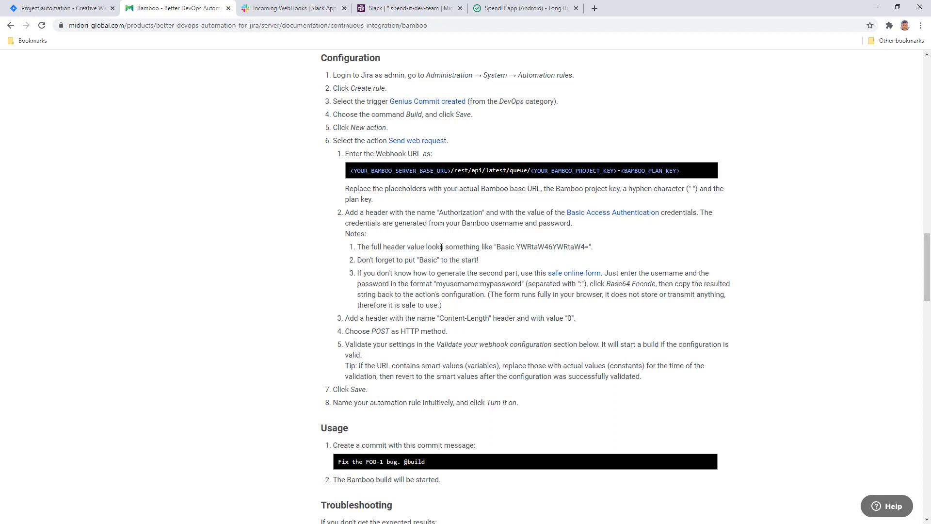
mouse_move(434, 278)
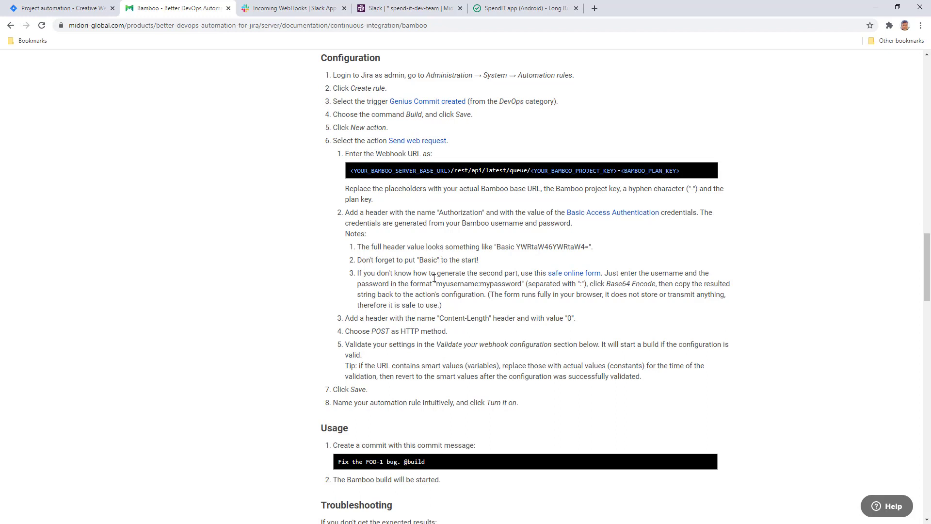
double_click(462, 317)
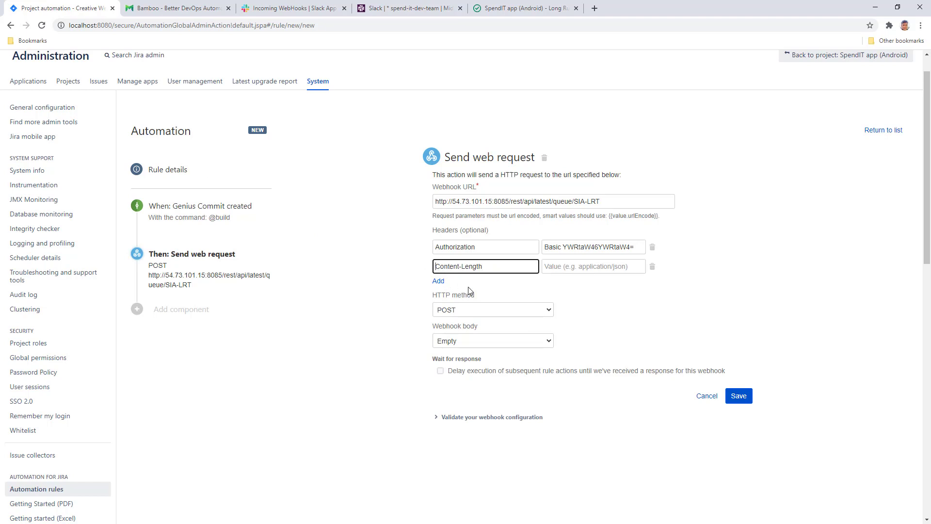
left_click(593, 266)
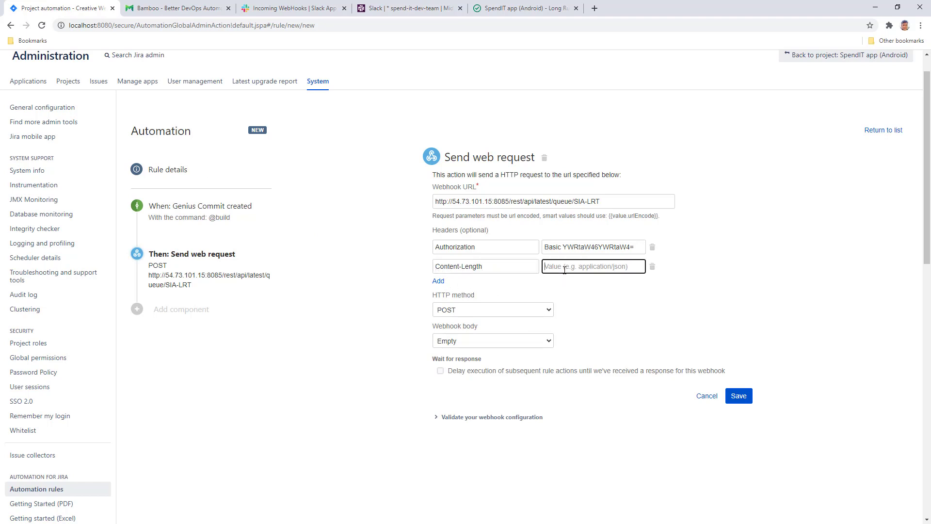
type("0")
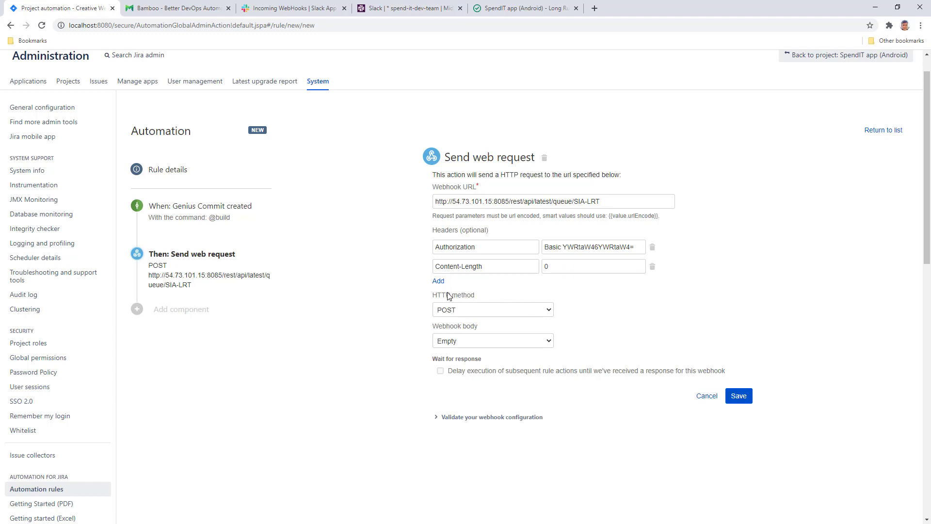
mouse_move(490, 334)
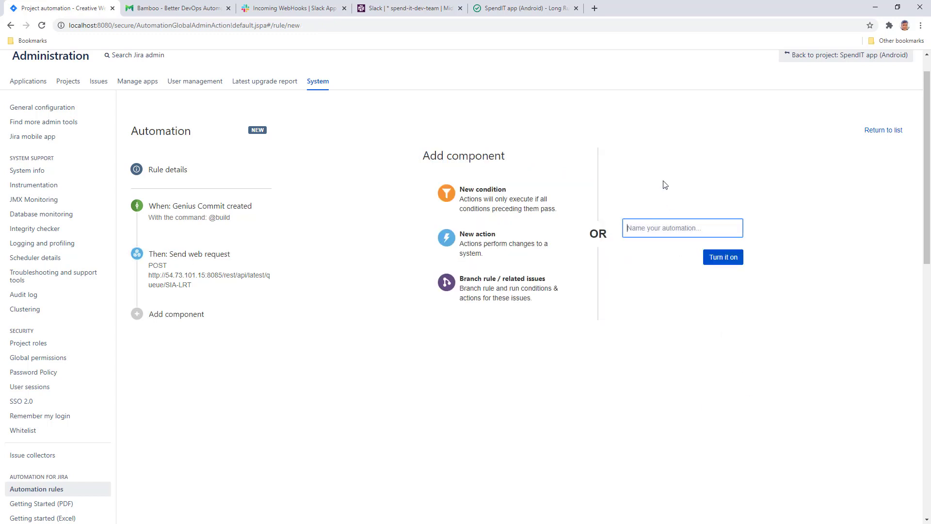
type("Run a")
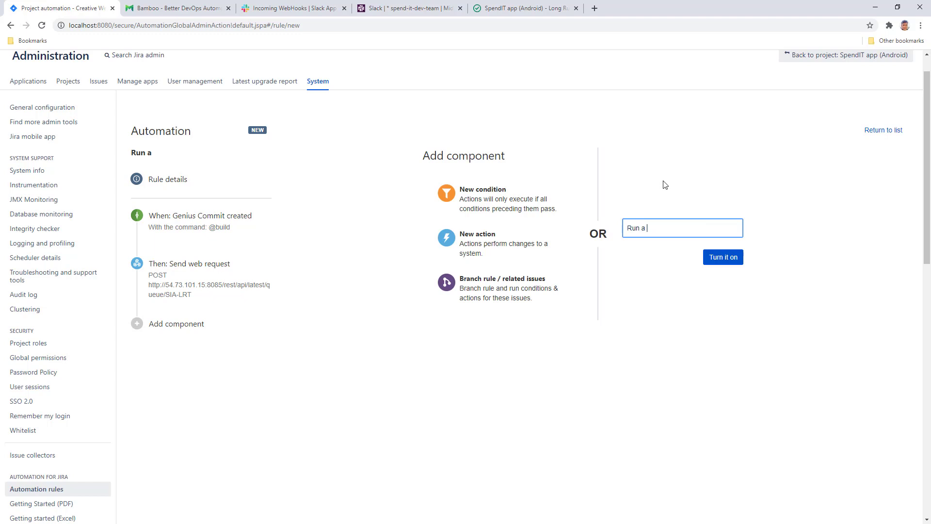
type("Bamboo build")
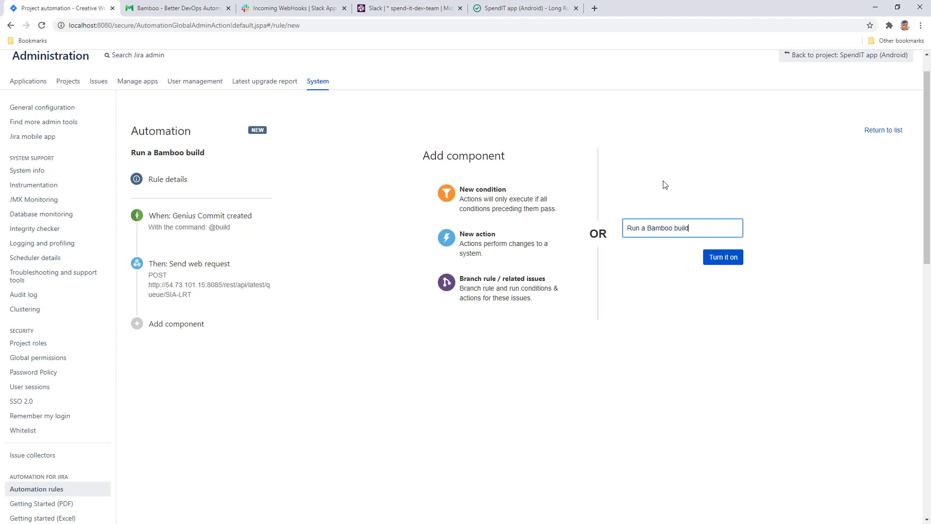
type("i")
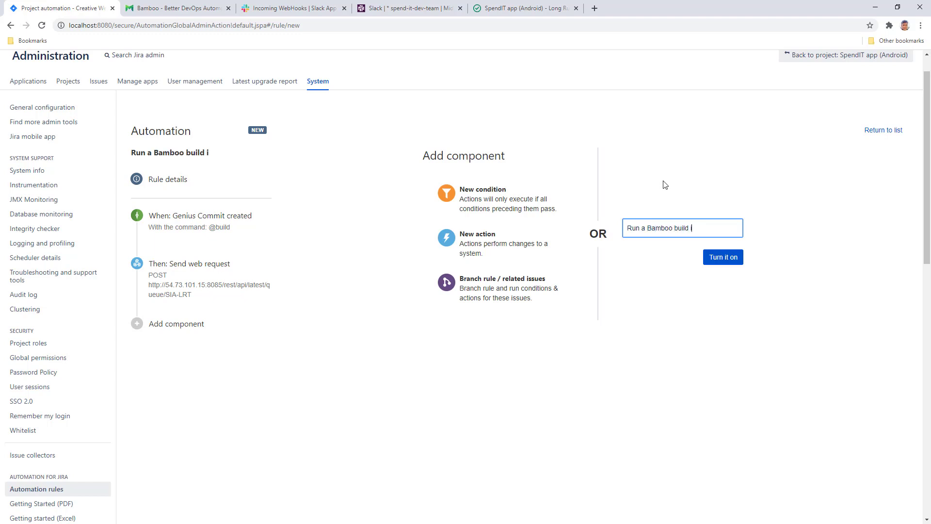
type("if @build")
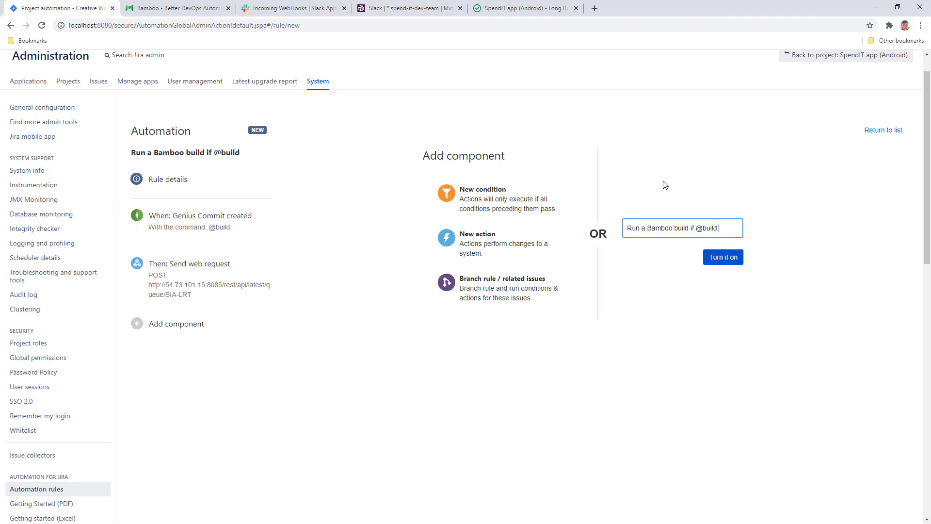
type("command is used")
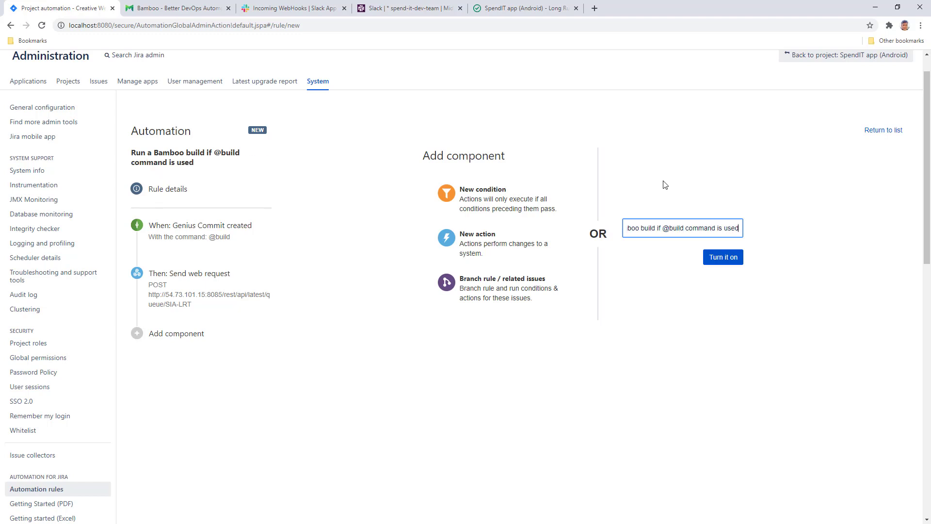
left_click(723, 256)
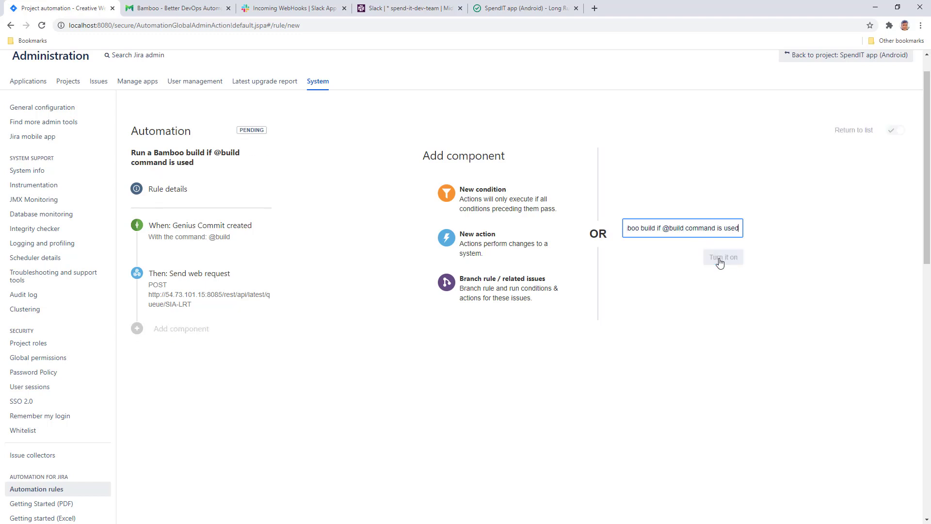
left_click(723, 257)
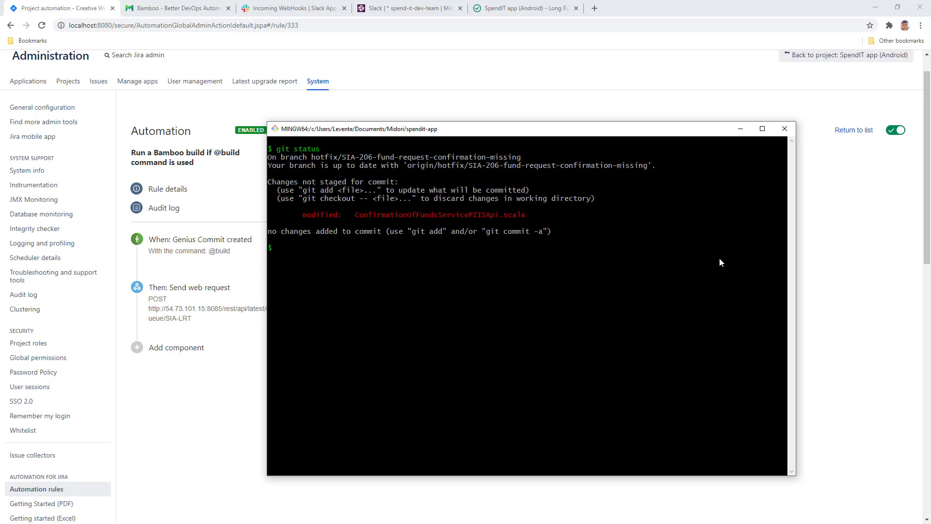
type("git add .")
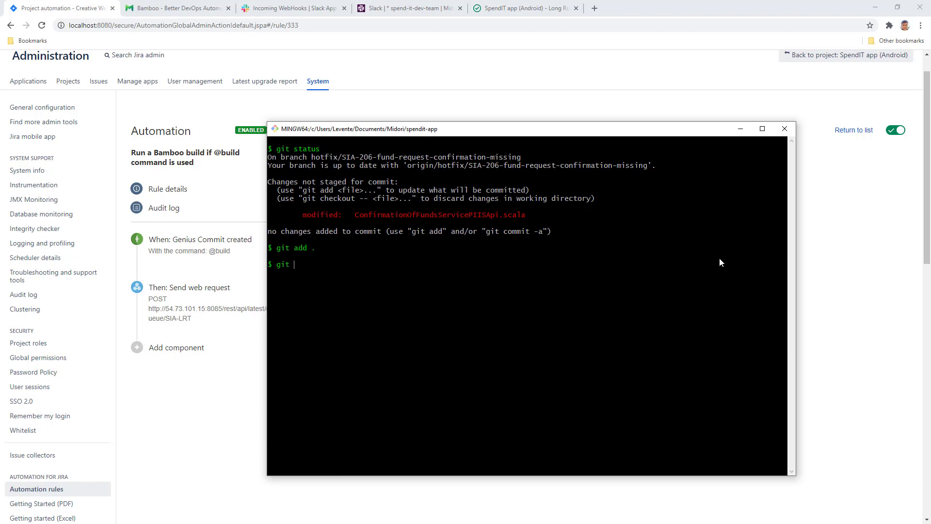
type("commit")
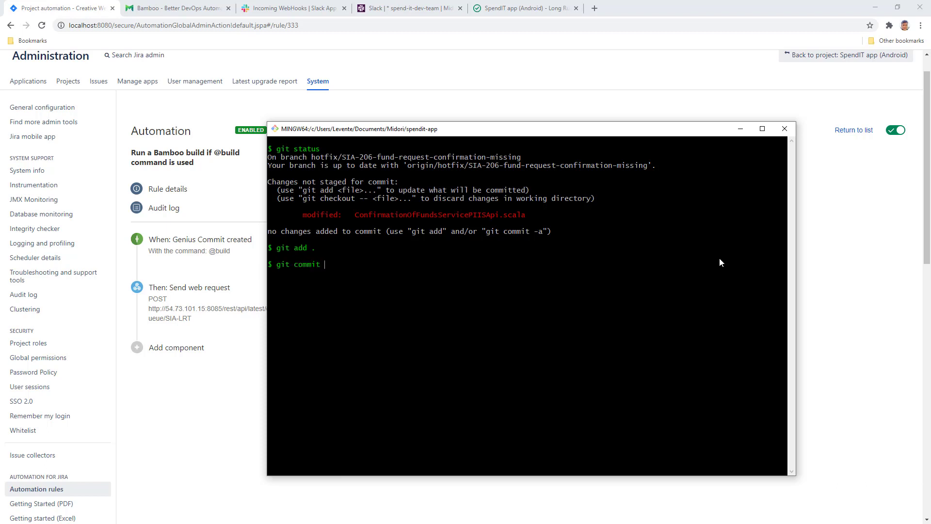
type("-m \"SIA\"")
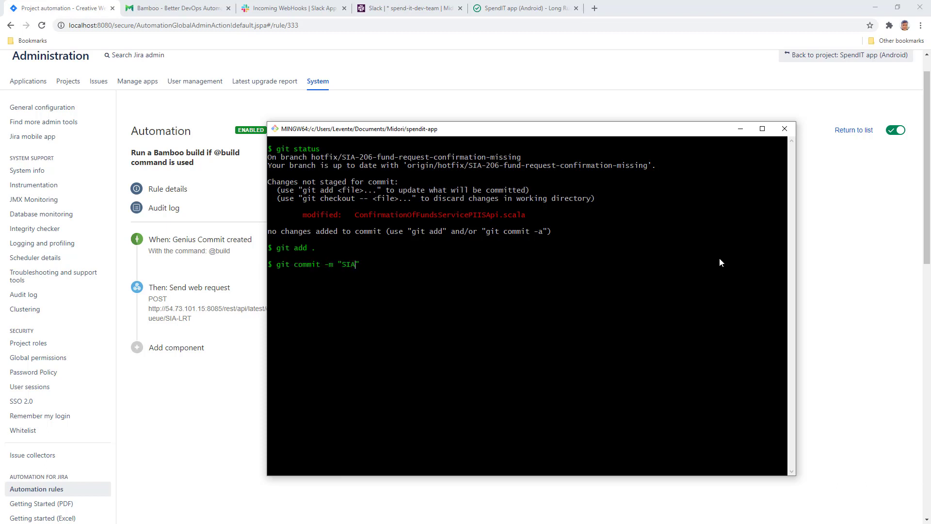
type("-206 F")
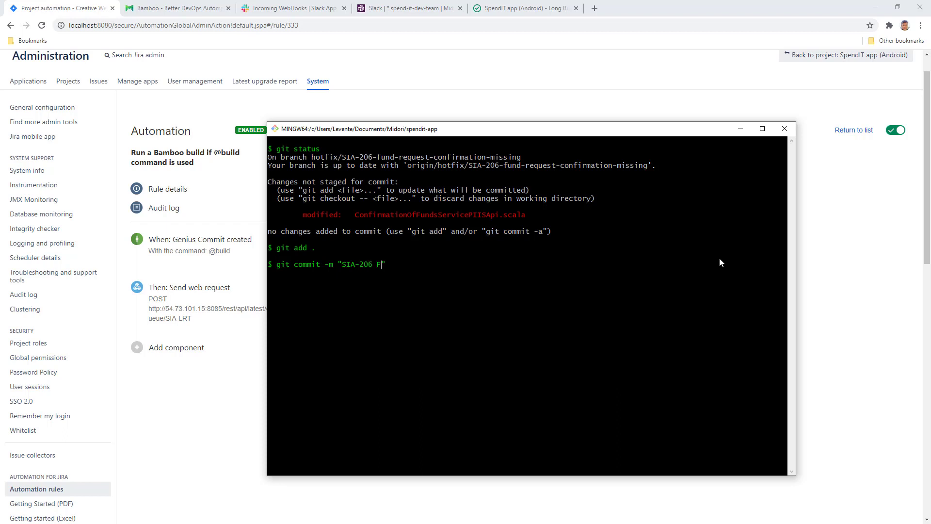
type("ix bearer")
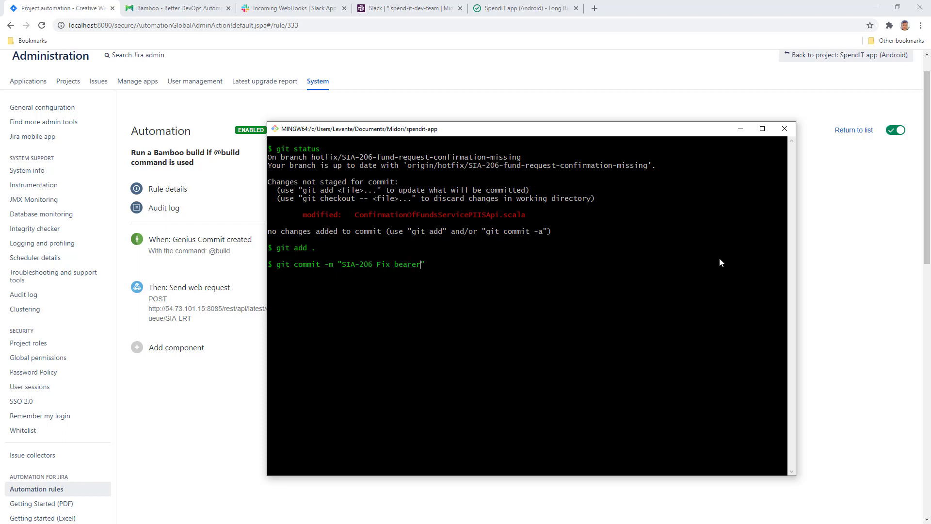
type("token @")
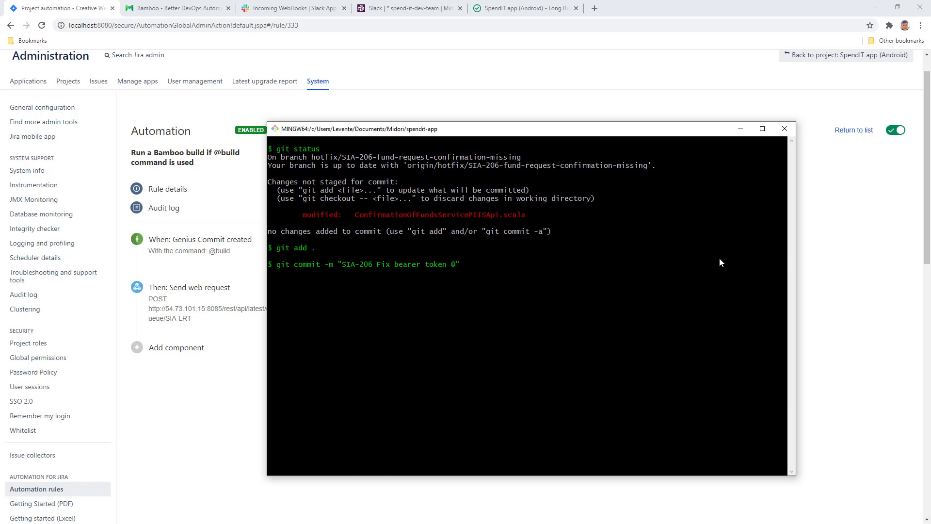
type("build")
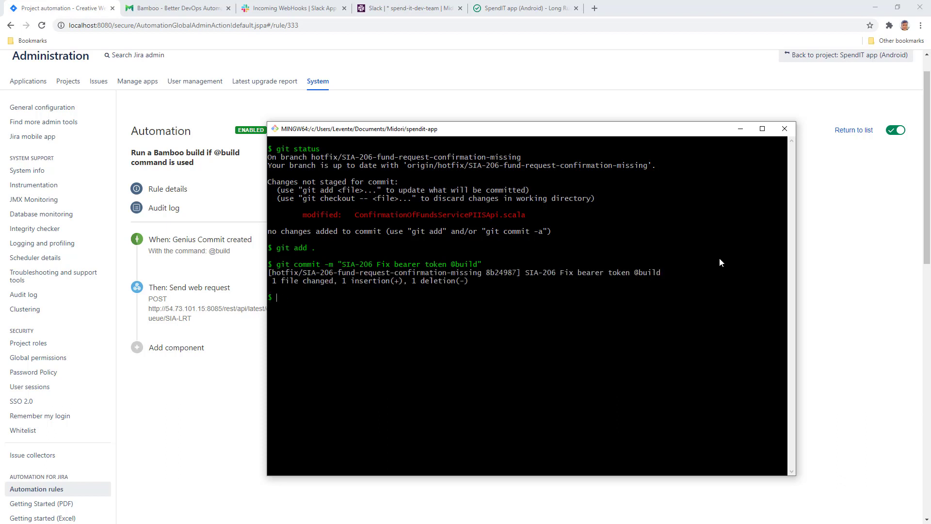
type("git push")
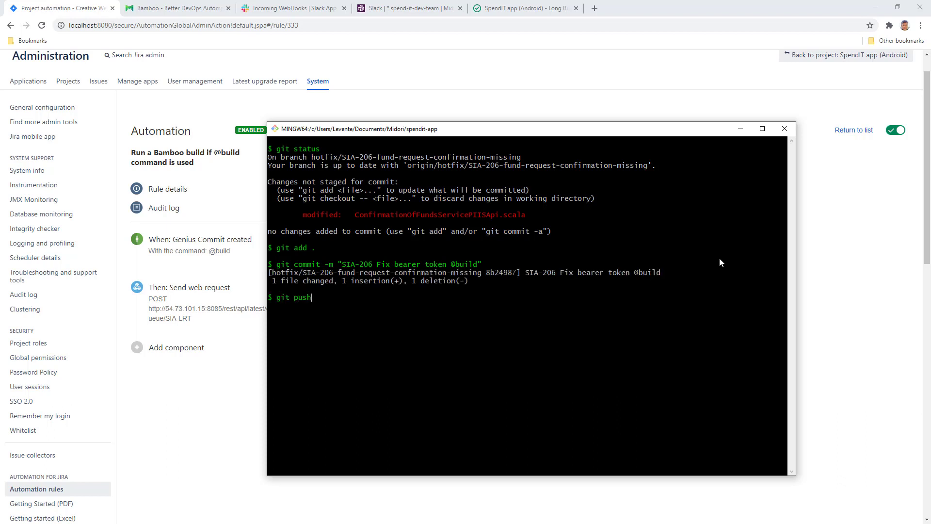
key("Return")
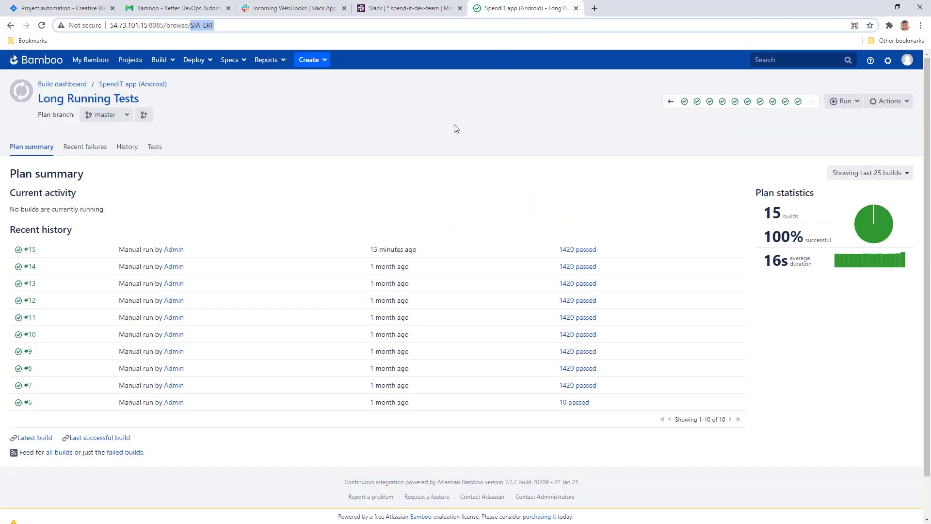
mouse_move(408, 183)
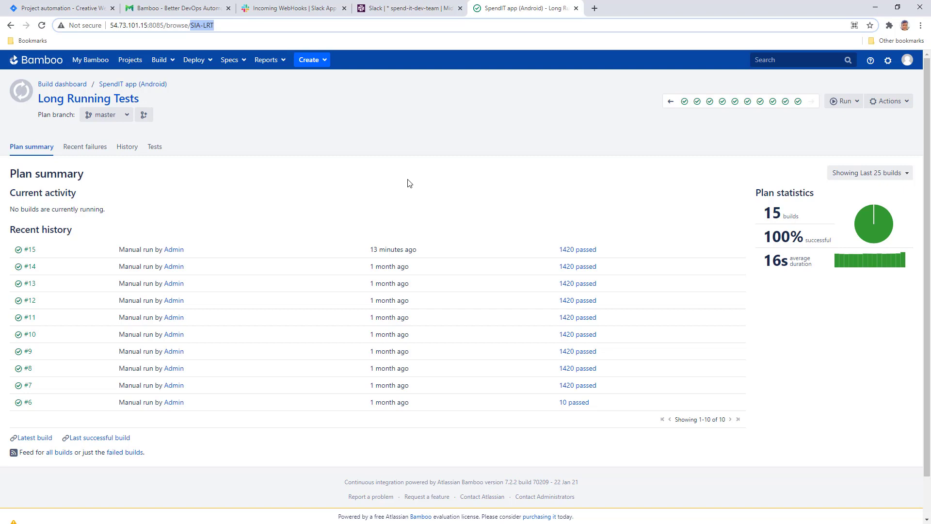
Check Bamboo's Long Running Tests plan for build SIA-LRT-16 running in Default Stage
left_click(843, 101)
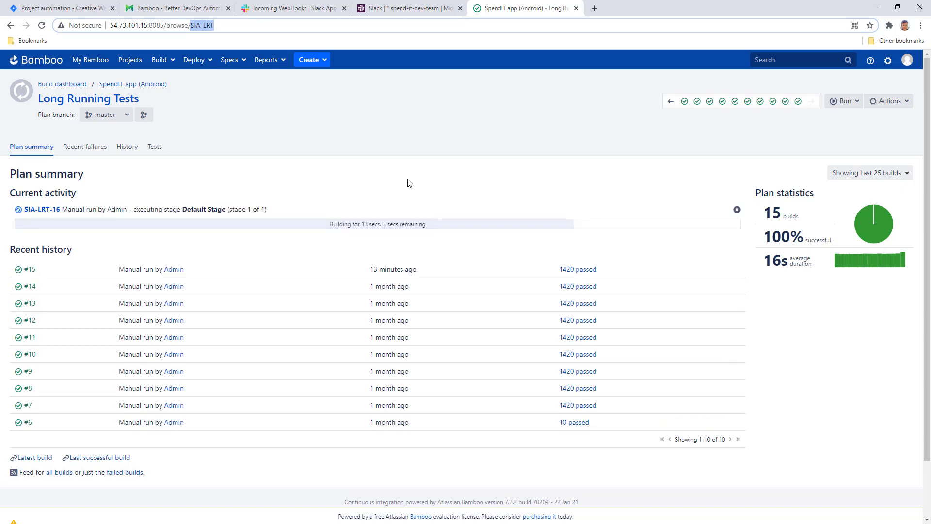